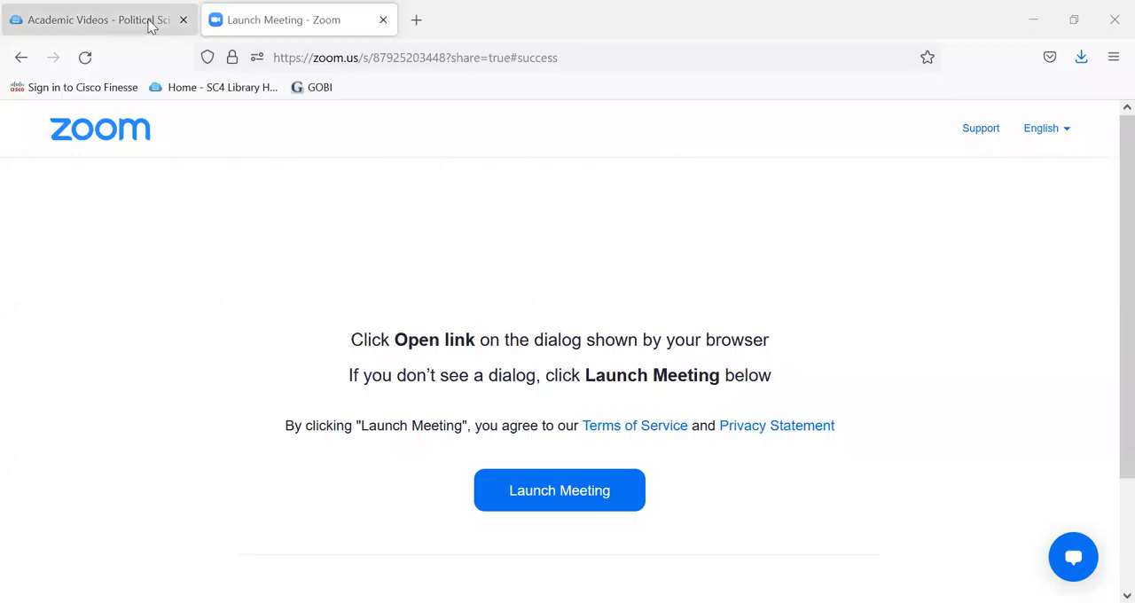
Step: Switch back to the 'Academic Videos - Political Sci' guide page from the Zoom tab
left_click(98, 20)
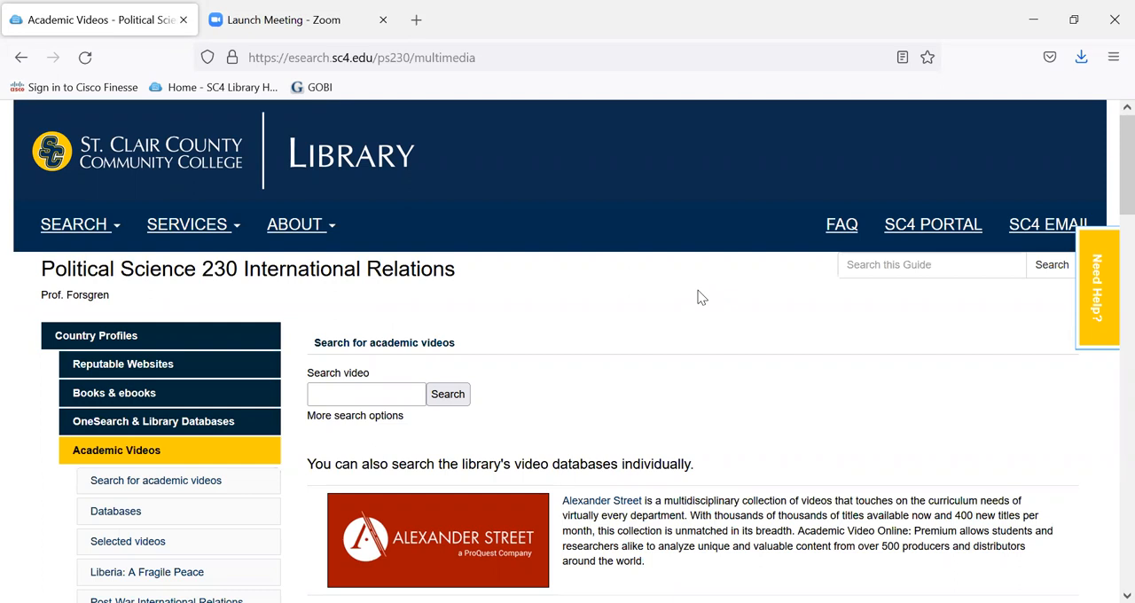
mouse_move(568, 345)
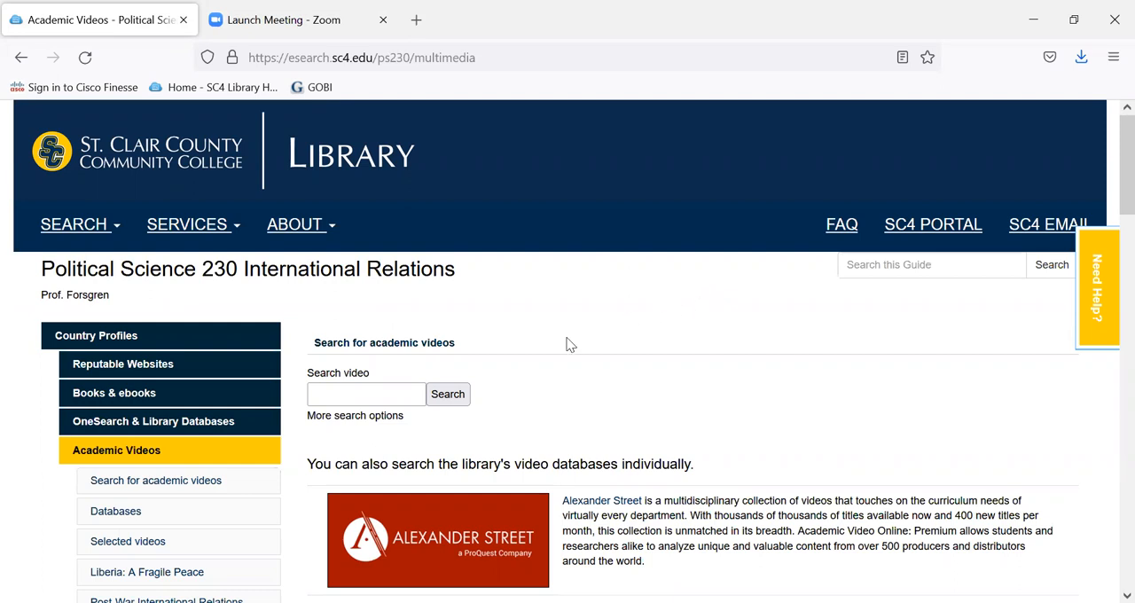
mouse_move(257, 452)
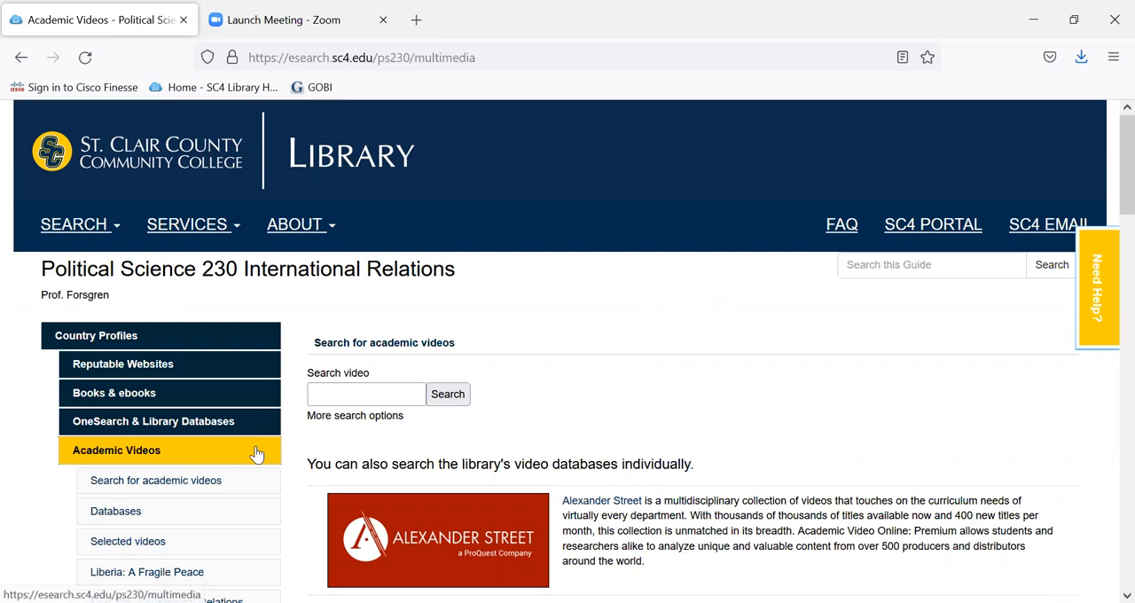
mouse_move(412, 418)
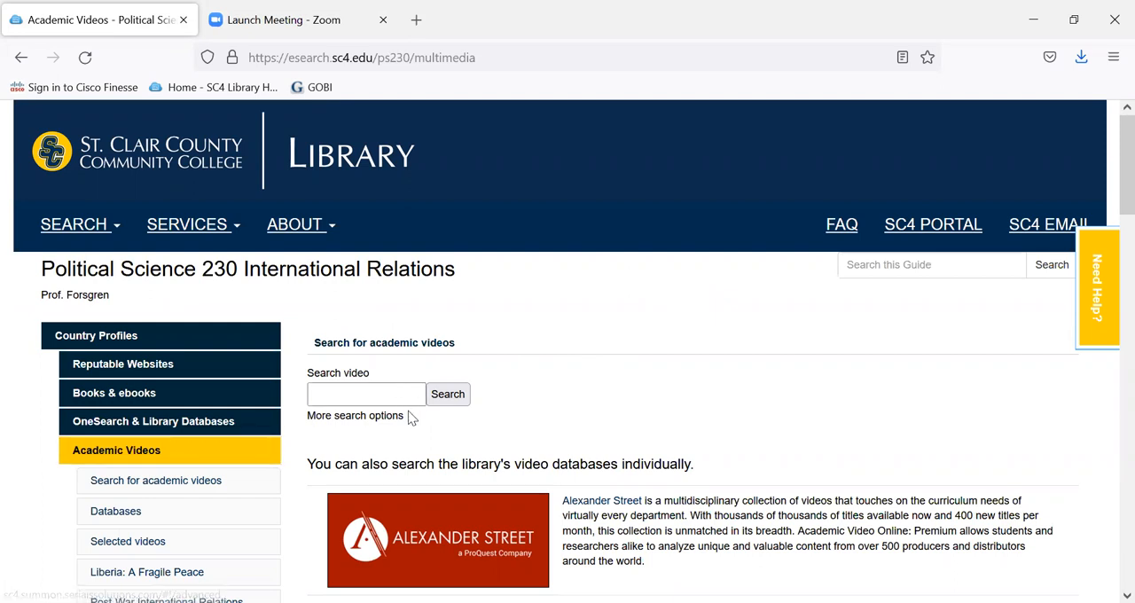
mouse_move(448, 394)
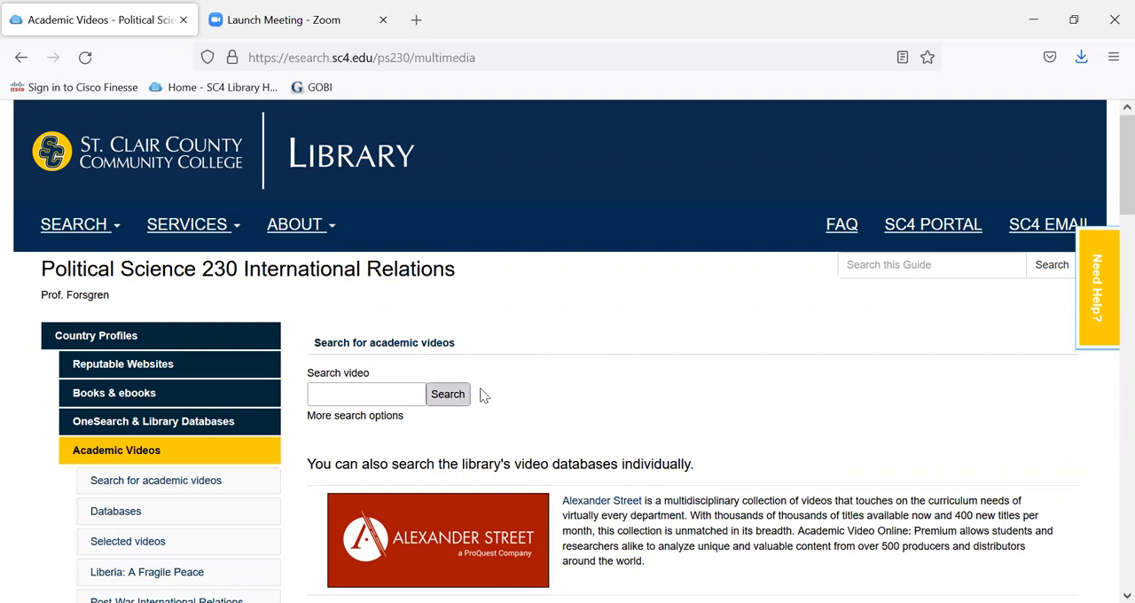
Step: Scroll down to the Alexander Street, Films on Demand, Kanopy and Nursing Education listings
scroll("down", 3)
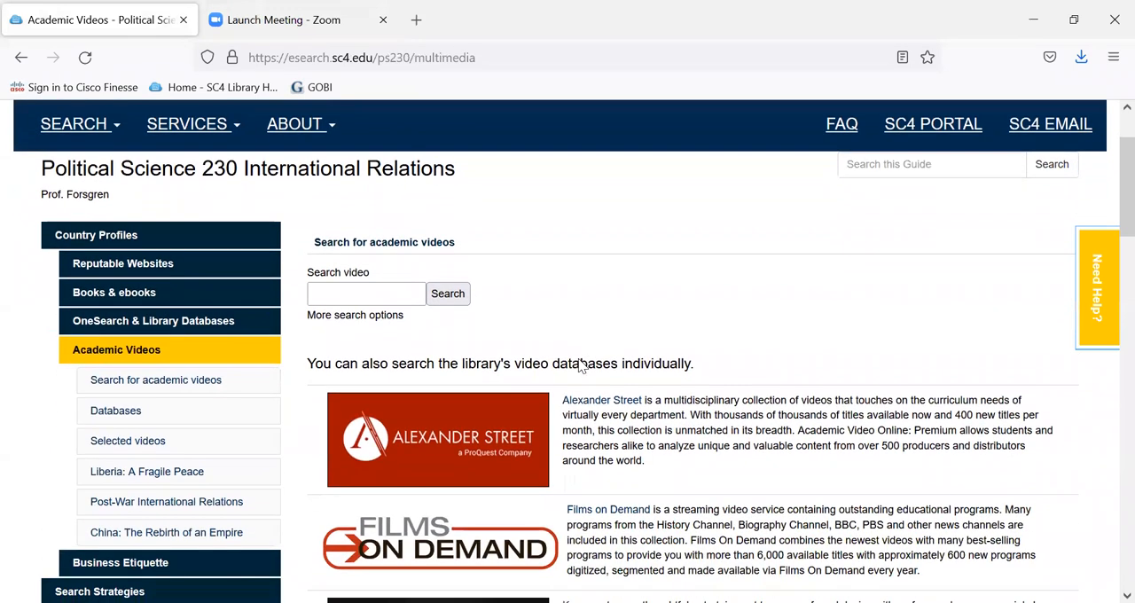
mouse_move(456, 327)
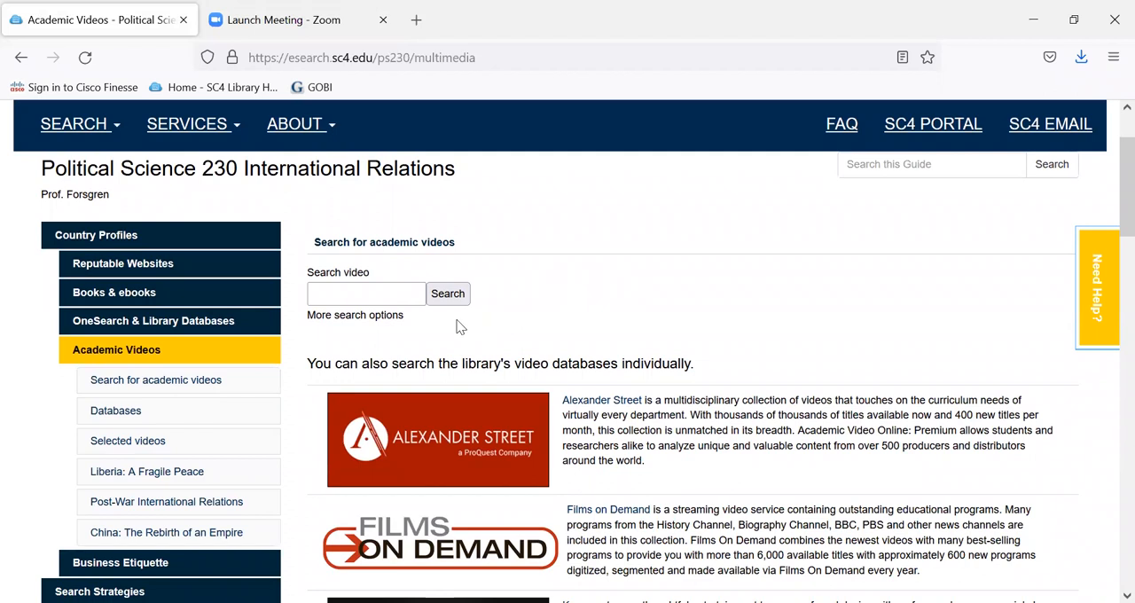
mouse_move(581, 302)
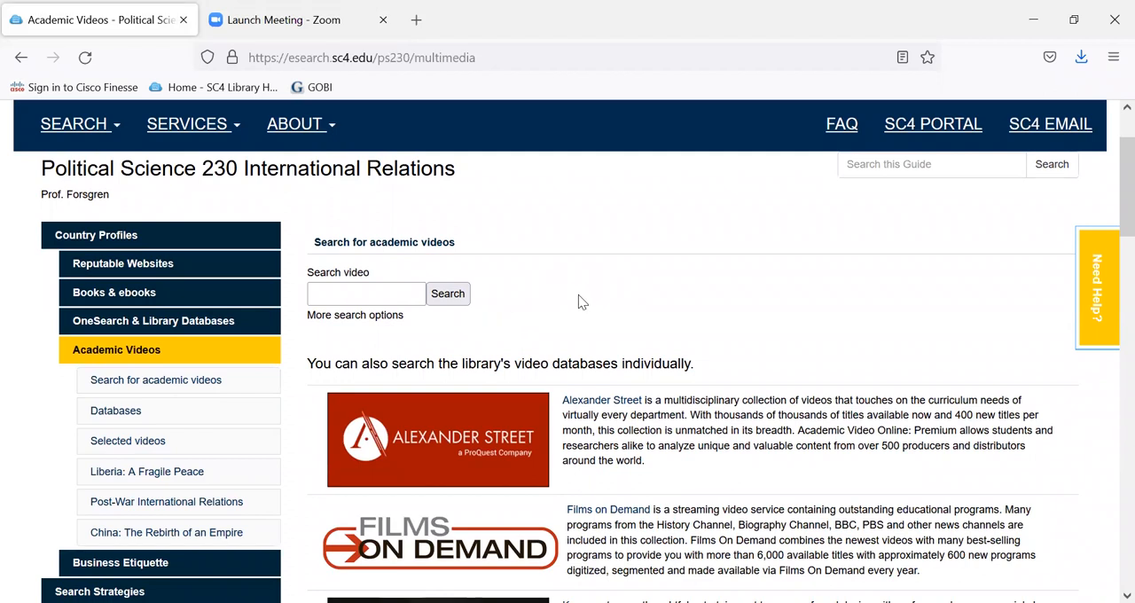
scroll("down", 3)
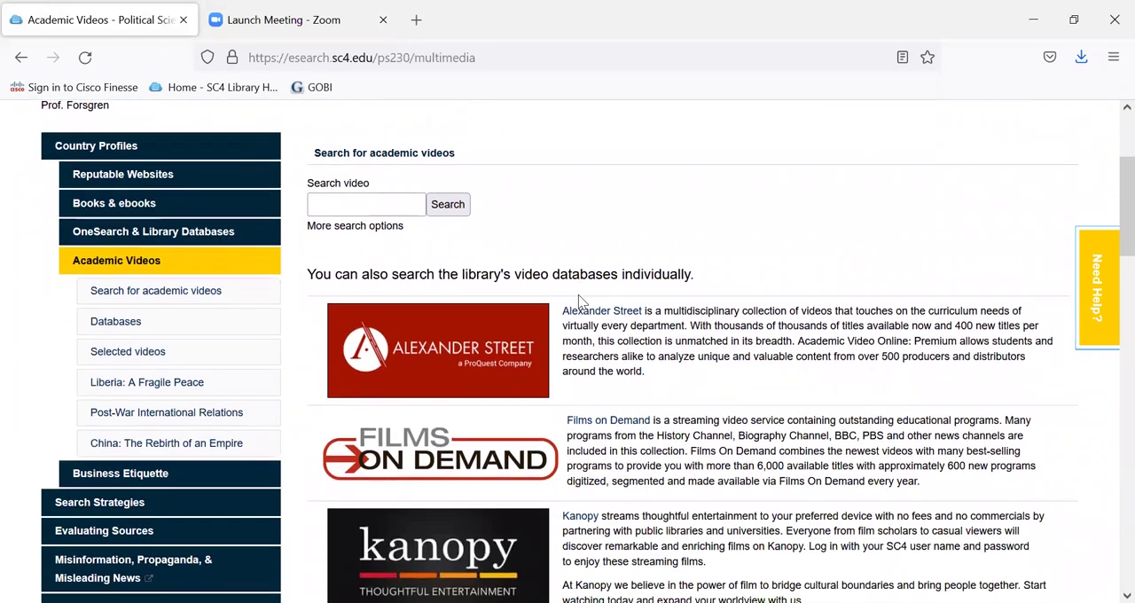
scroll("down", 3)
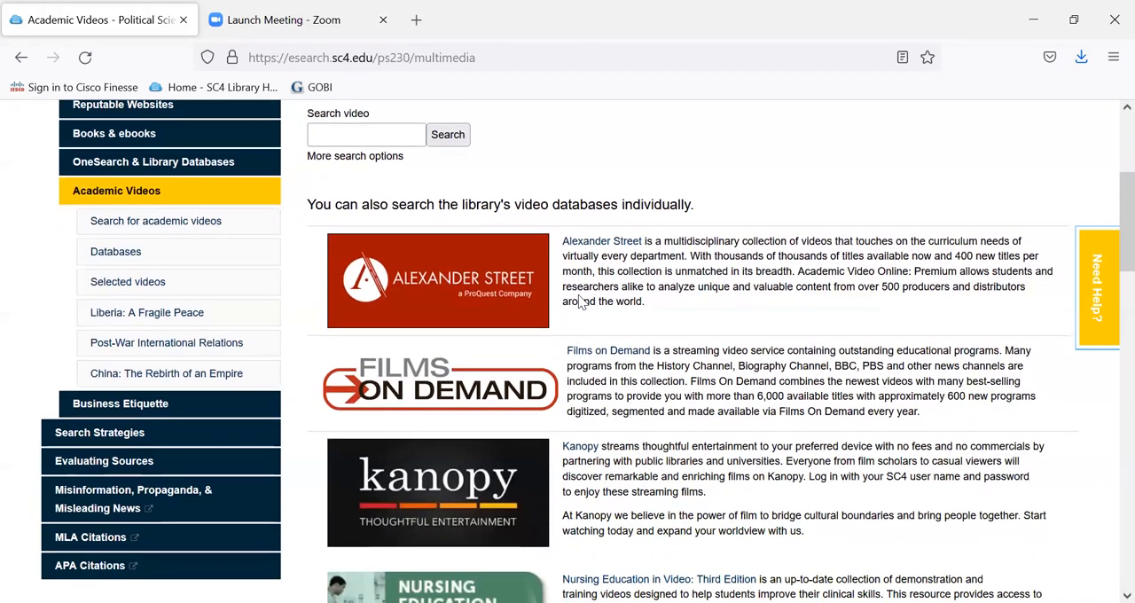
scroll("down", 3)
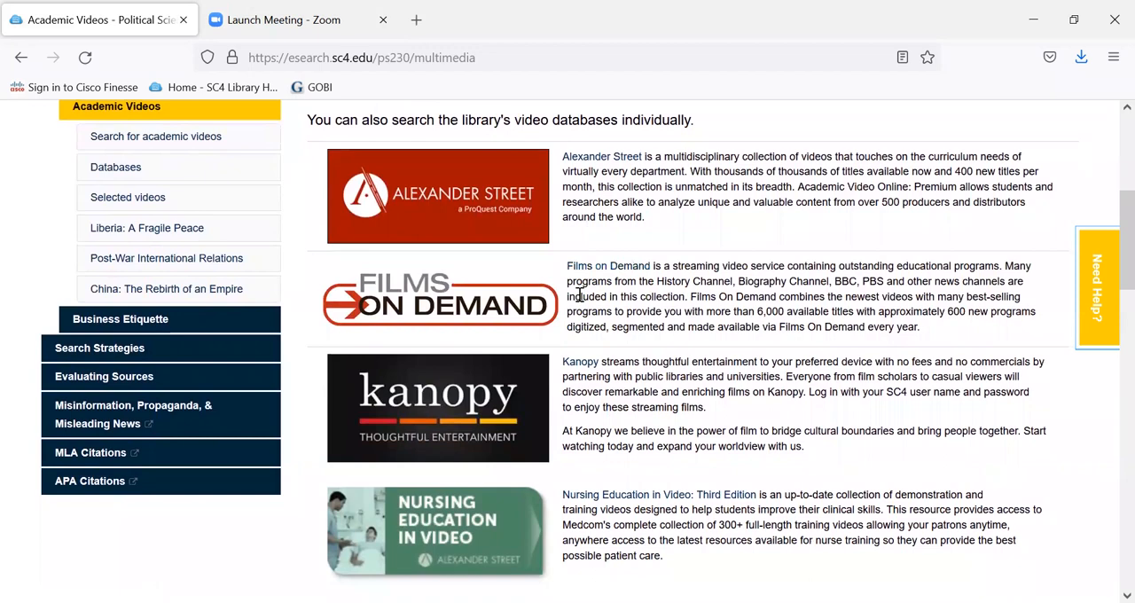
scroll("down", 3)
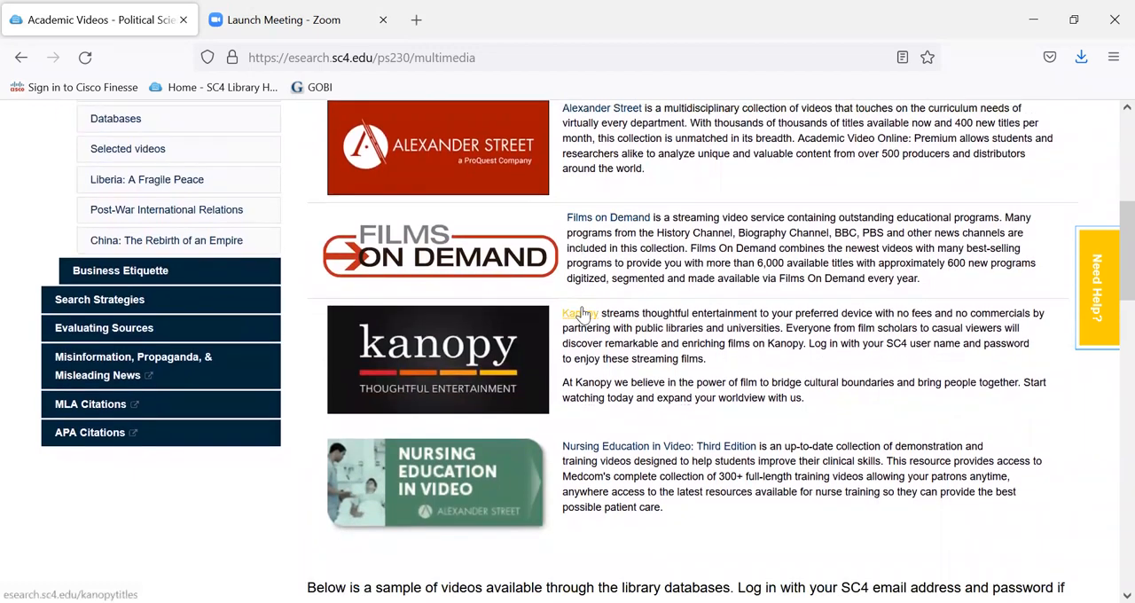
scroll("up", 3)
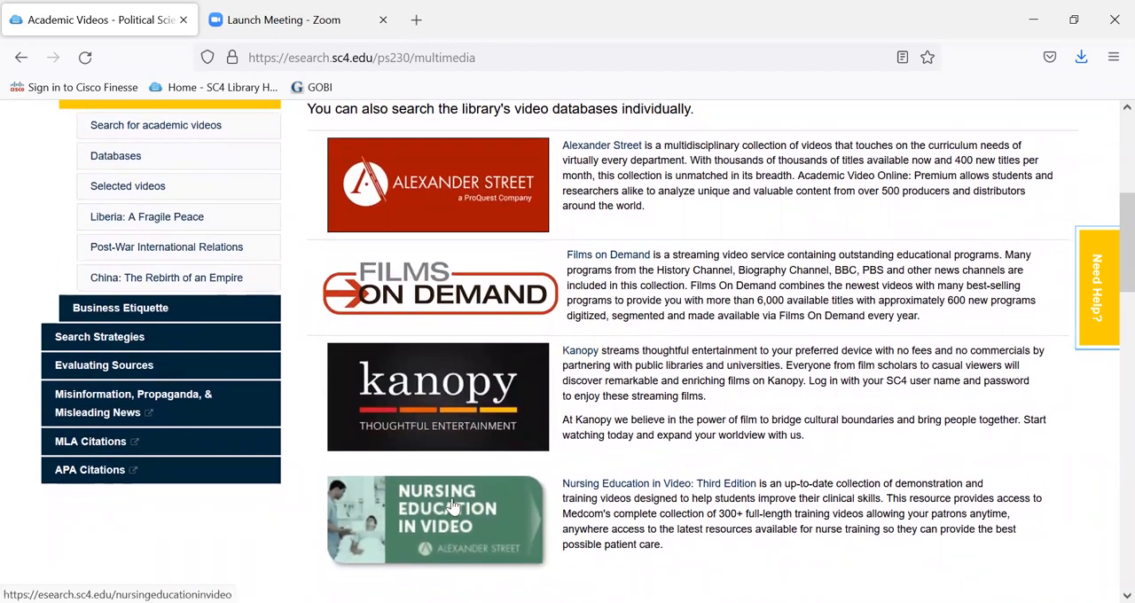
mouse_move(541, 384)
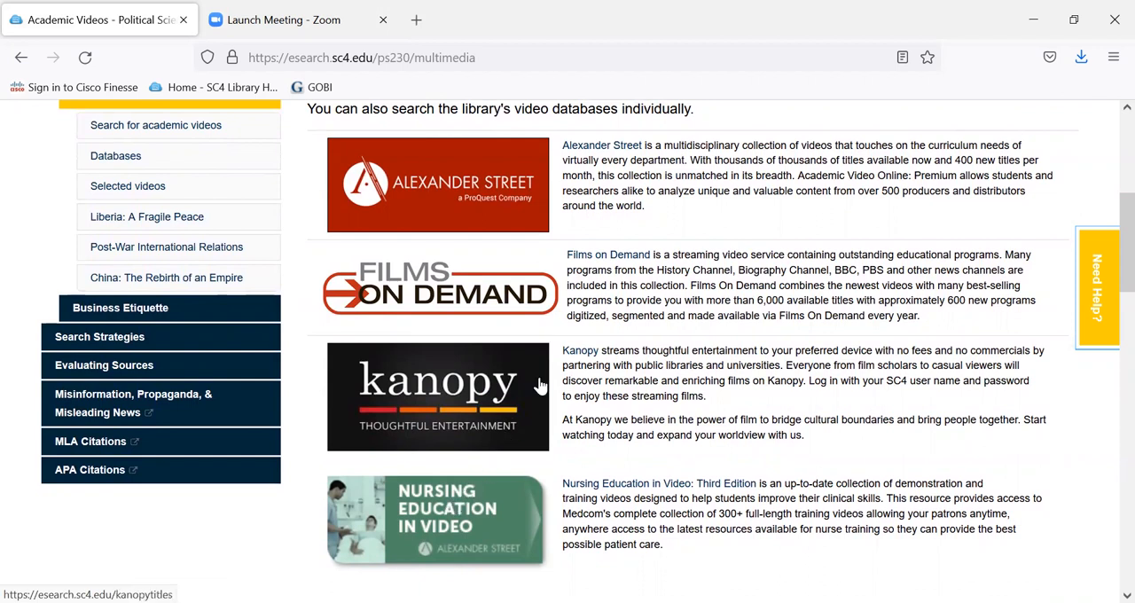
mouse_move(512, 204)
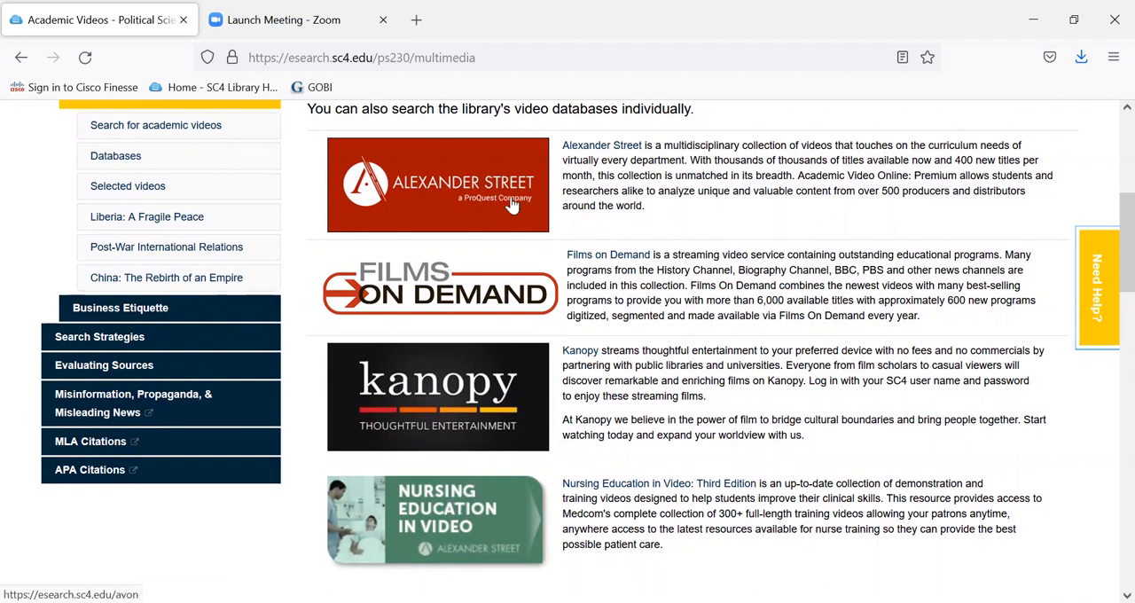
mouse_move(509, 302)
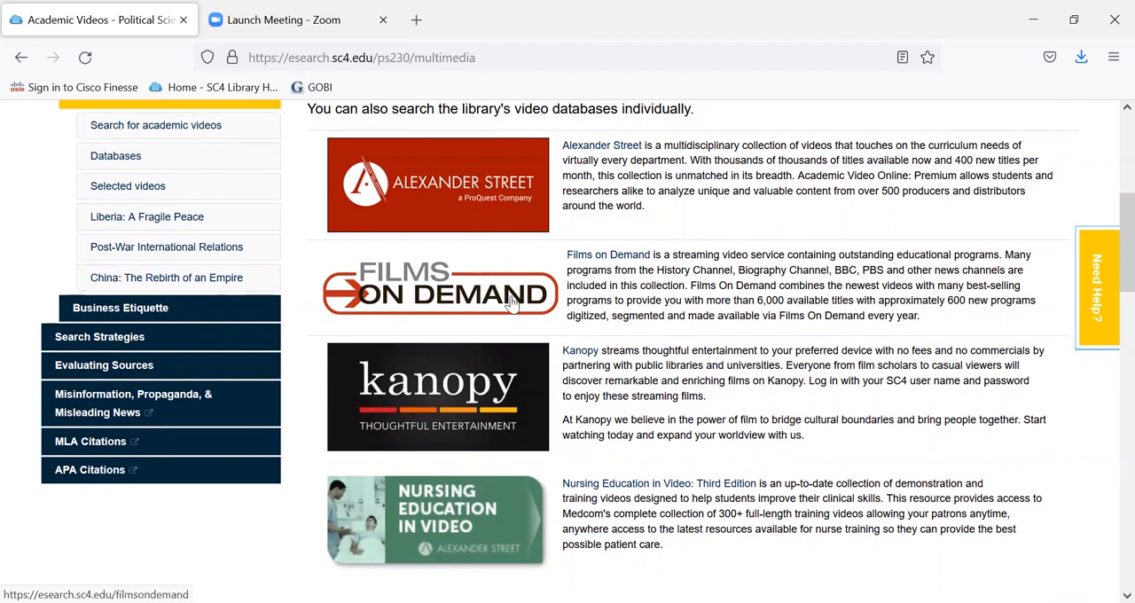
mouse_move(461, 204)
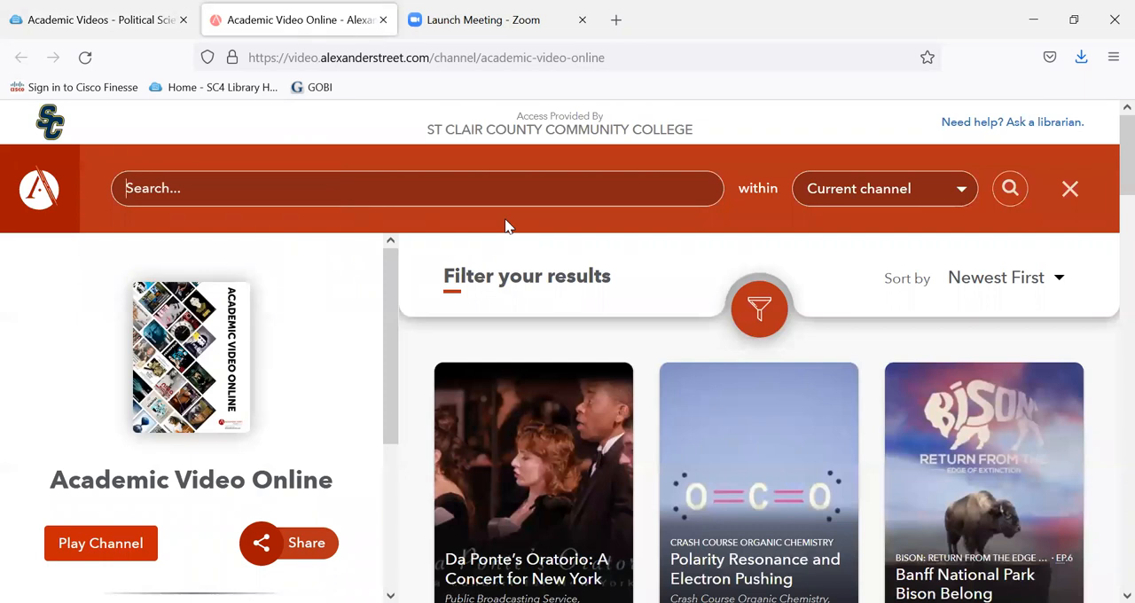
Step: Search Alexander Street for 'Ukraine' to list the 462 matching videos
type("Ukraine")
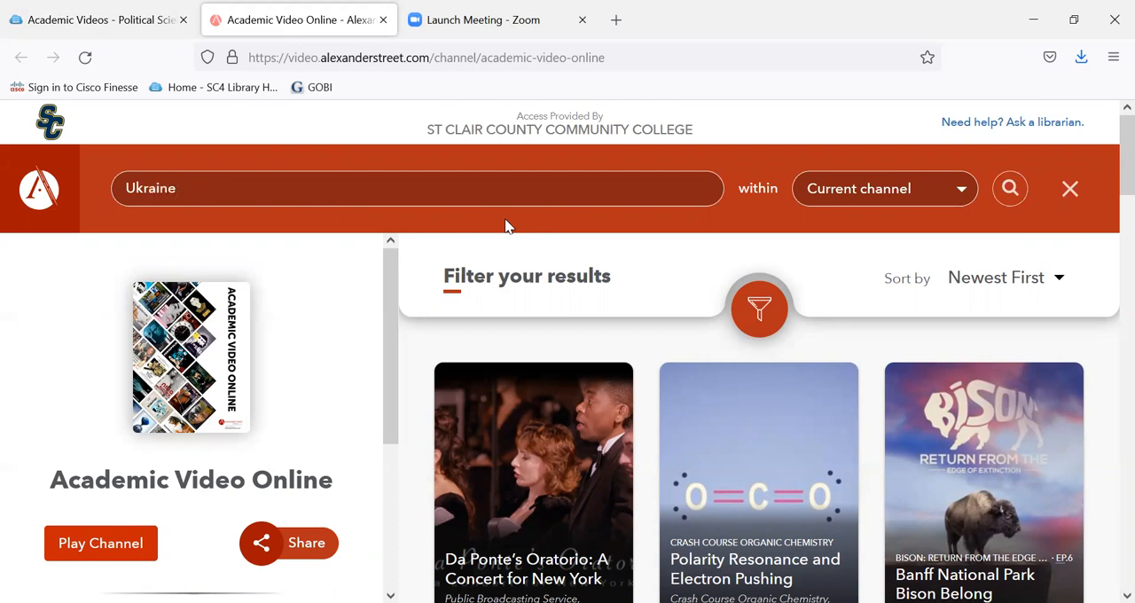
mouse_move(776, 215)
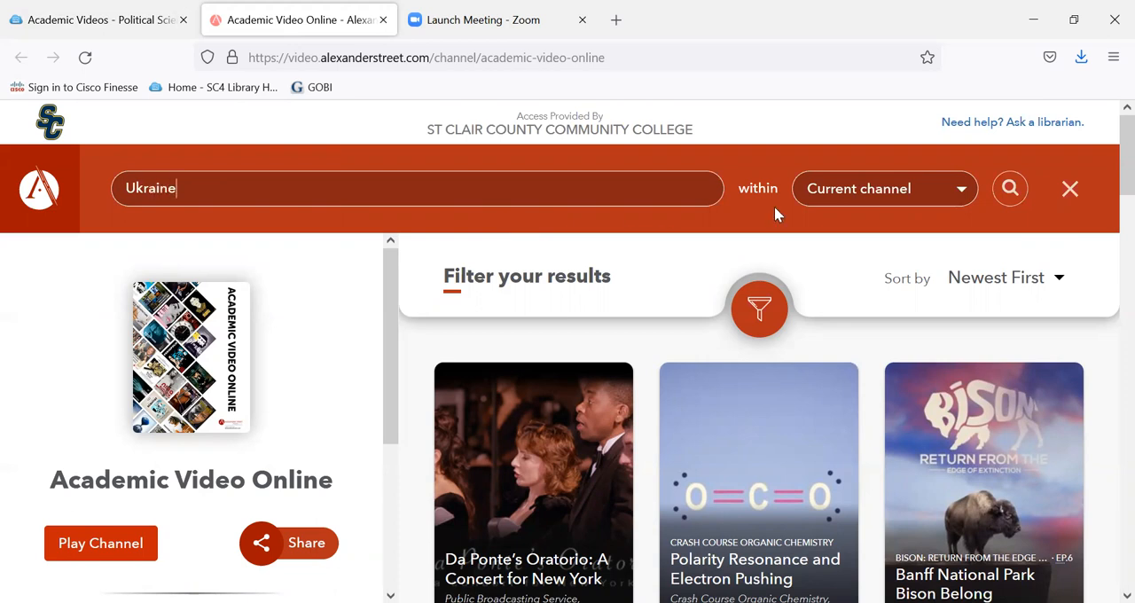
left_click(1009, 188)
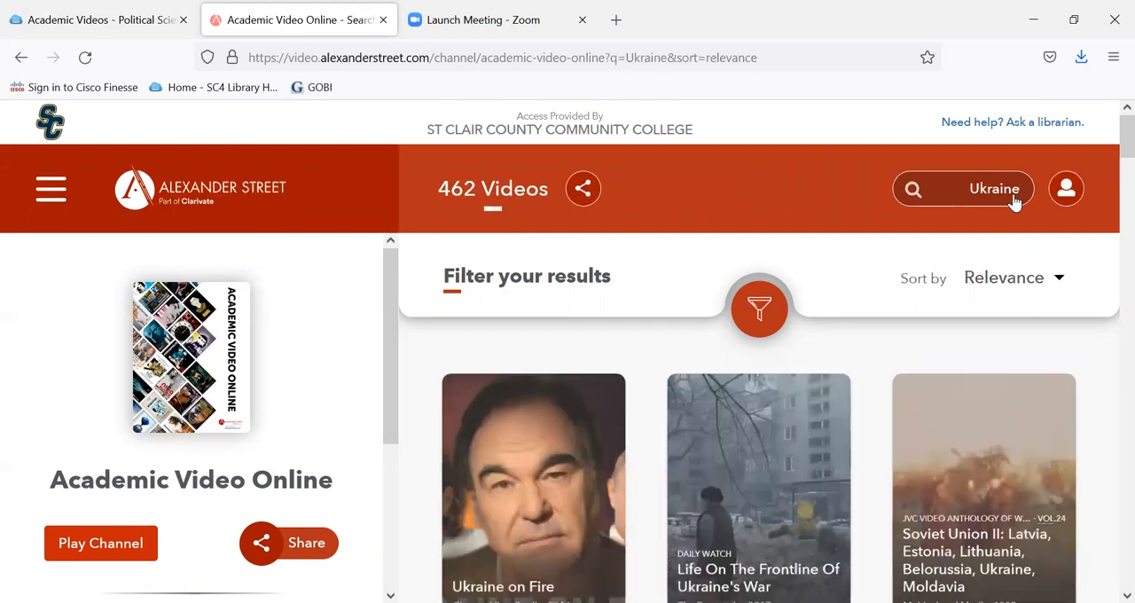
scroll("down", 3)
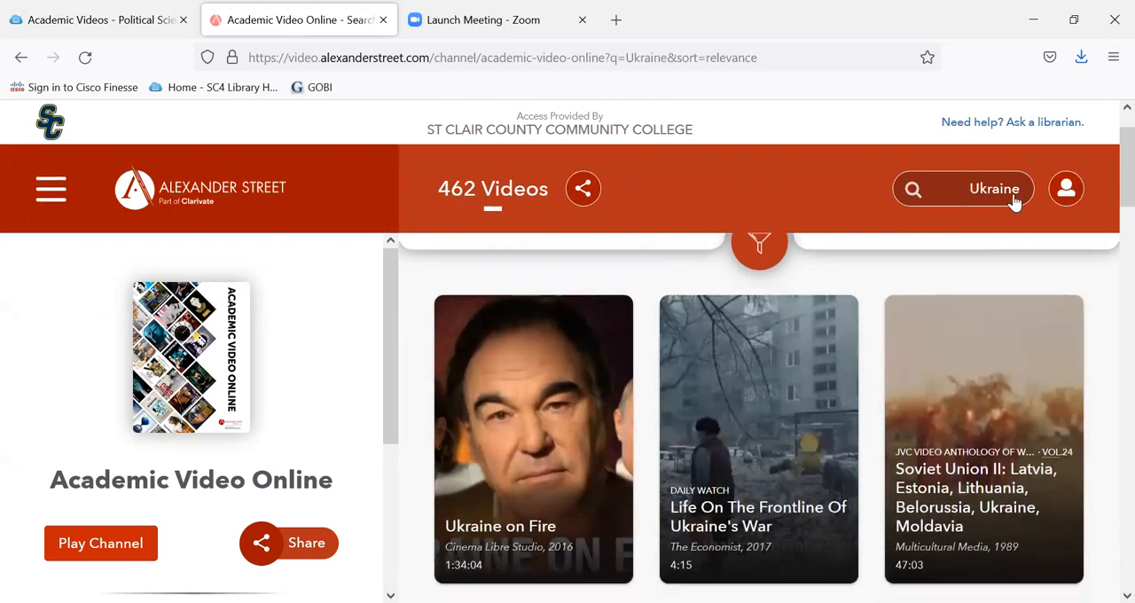
mouse_move(683, 357)
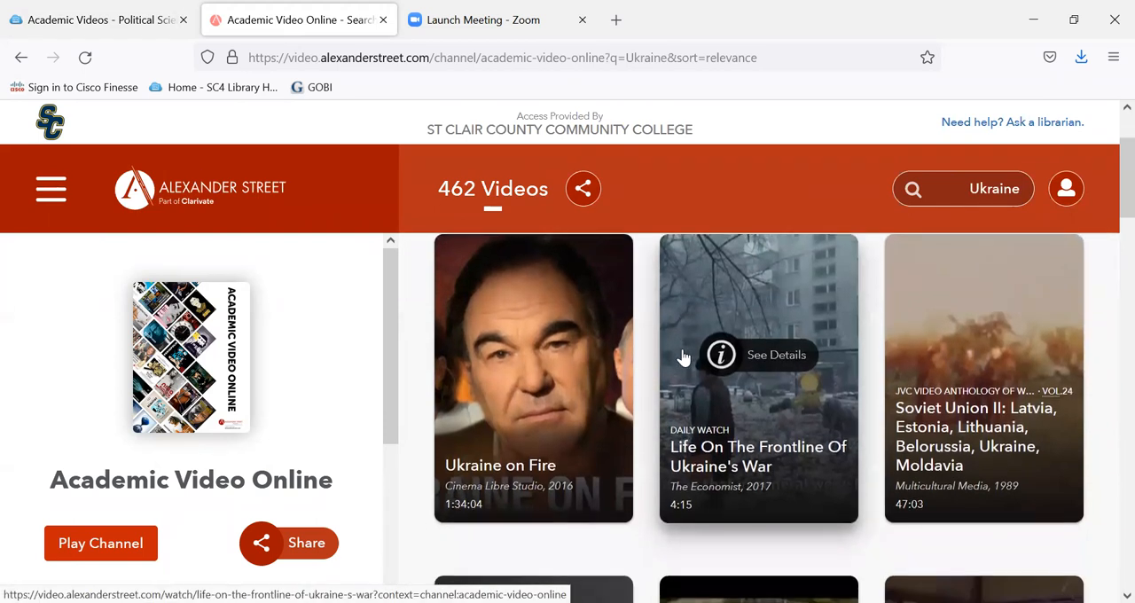
mouse_move(994, 505)
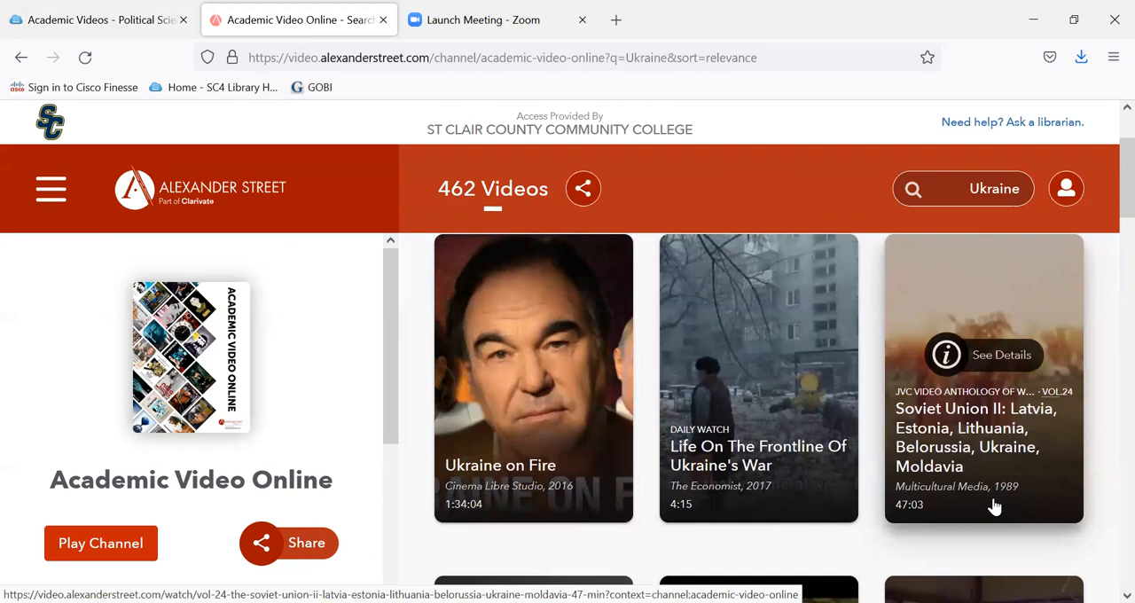
scroll("down", 3)
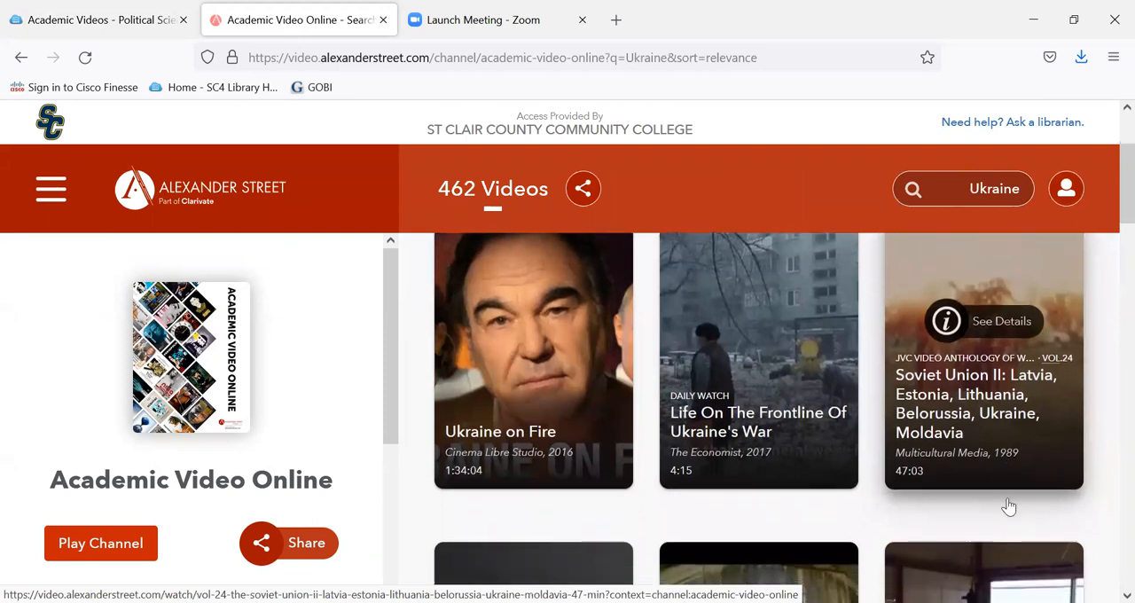
scroll("down", 3)
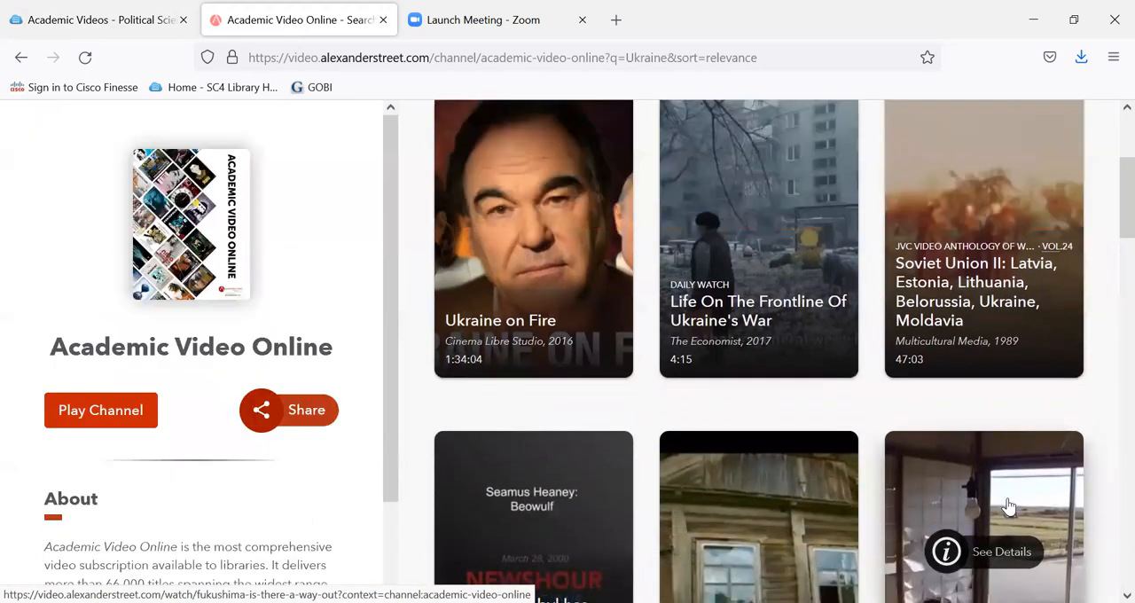
scroll("up", 3)
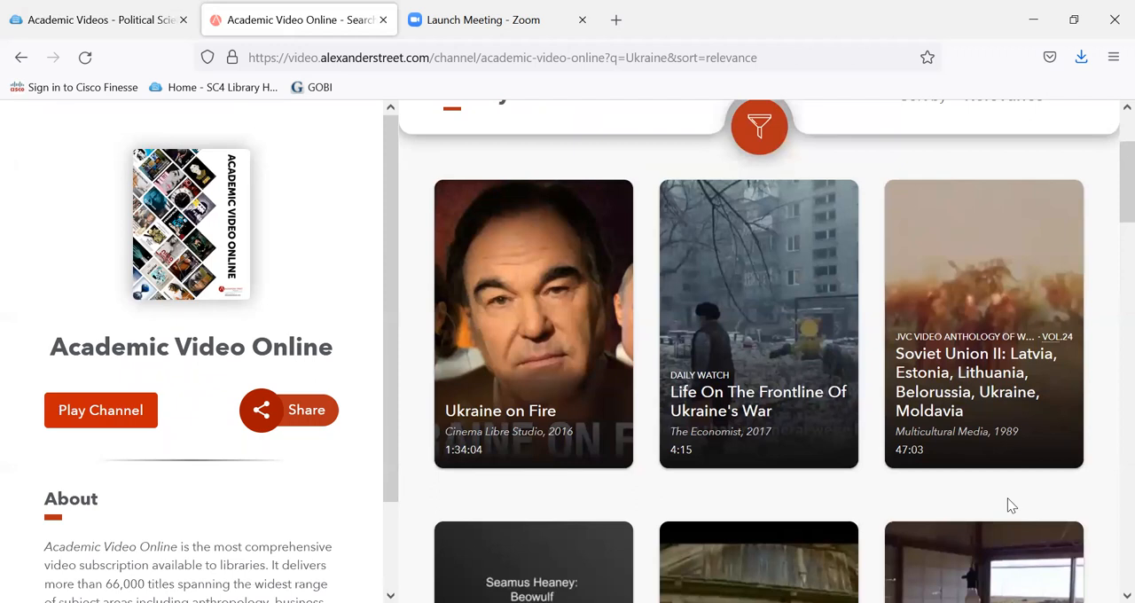
mouse_move(652, 479)
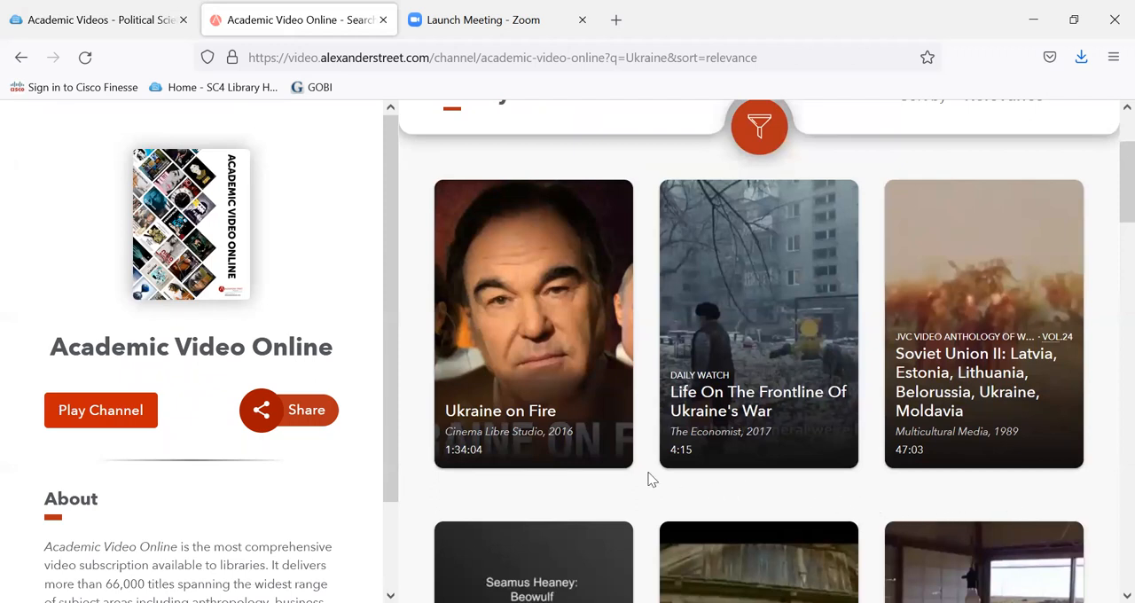
mouse_move(541, 383)
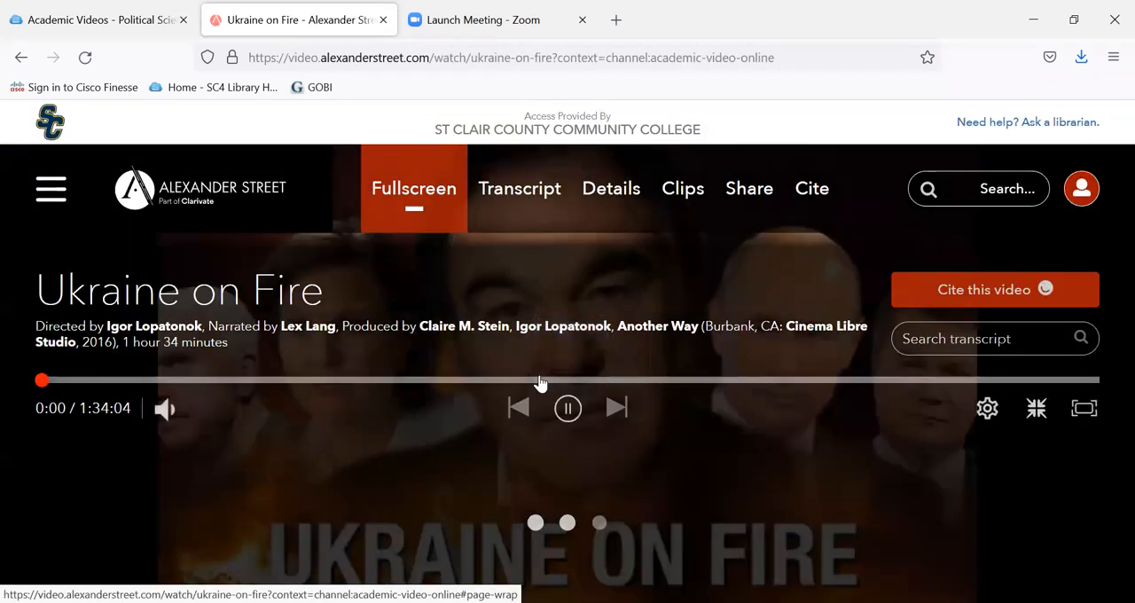
Step: Play Ukraine on Fire, pause it at 0:18, and open its Details tab
left_click(568, 407)
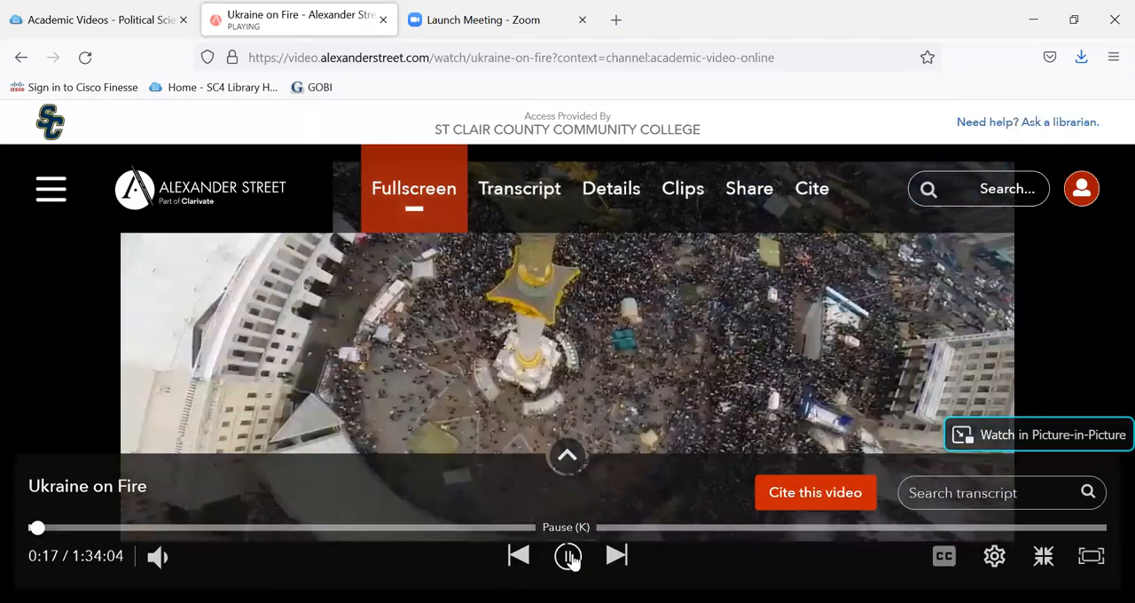
left_click(567, 555)
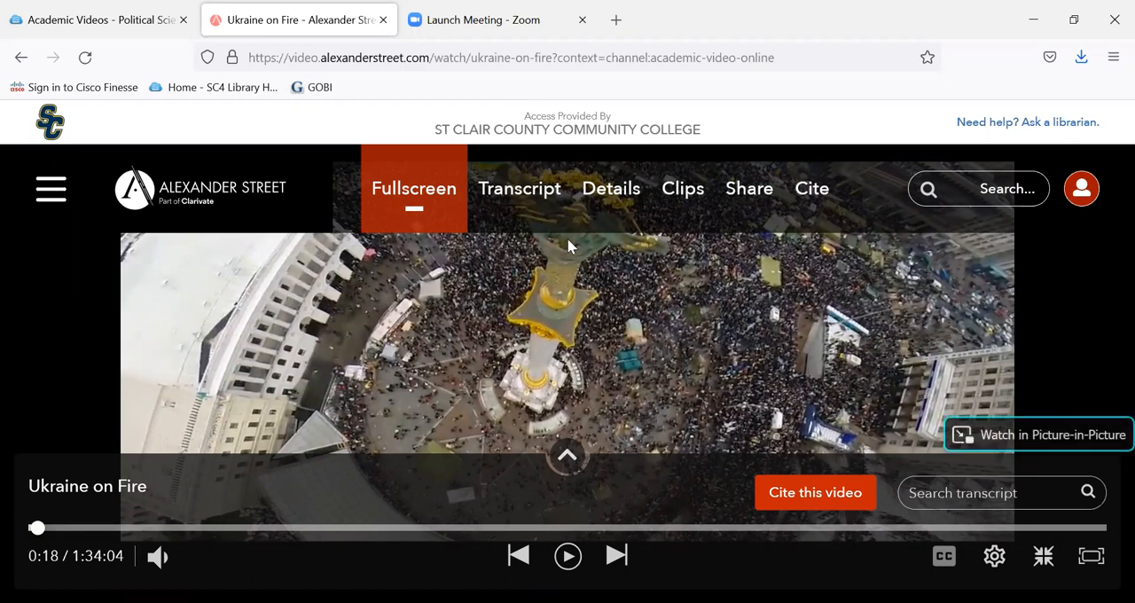
left_click(610, 188)
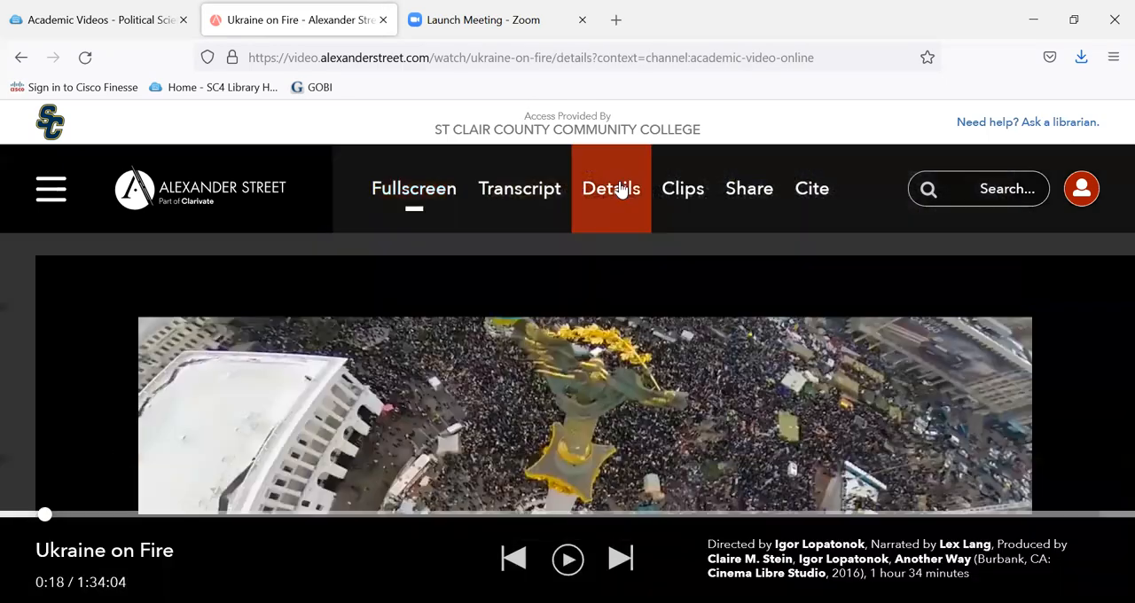
Step: Read Ukraine on Fire's abstract down to its 2016 release date and producers
left_click(611, 188)
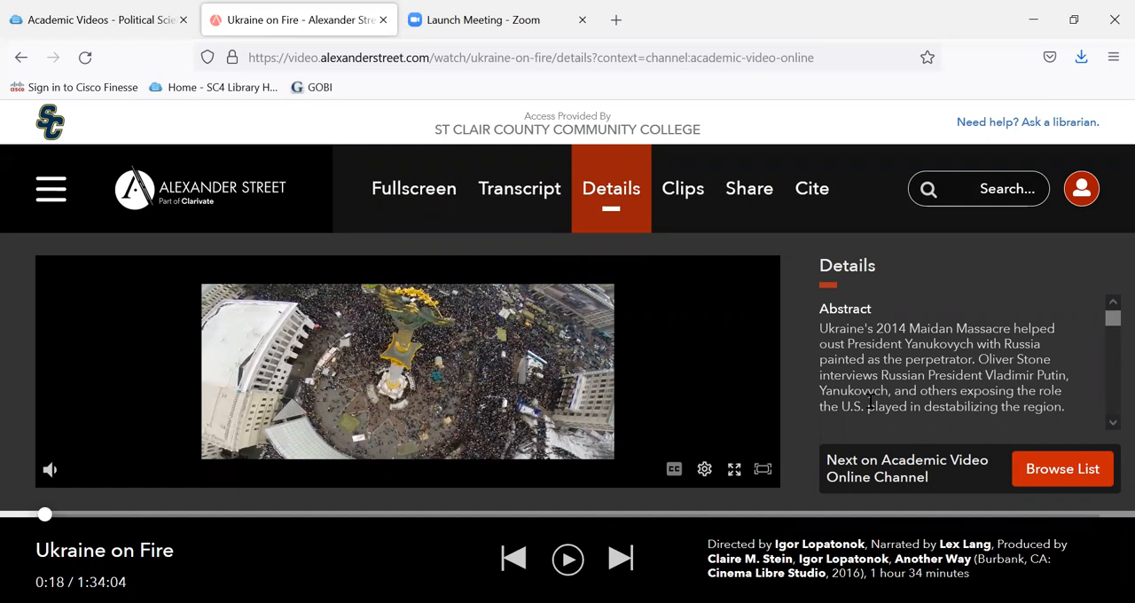
scroll("down", 3)
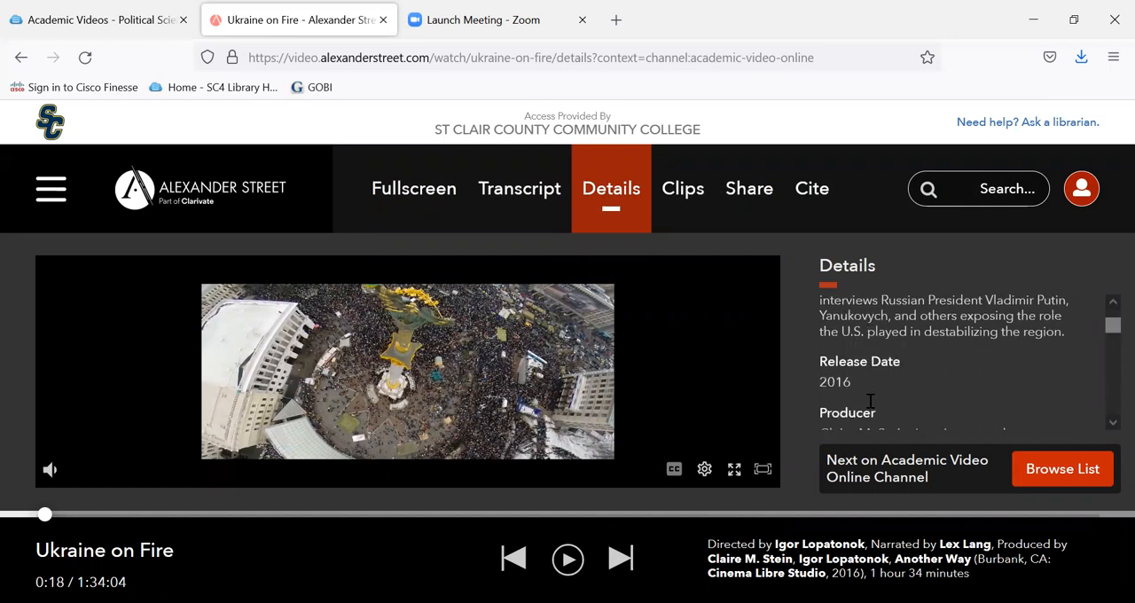
scroll("down", 3)
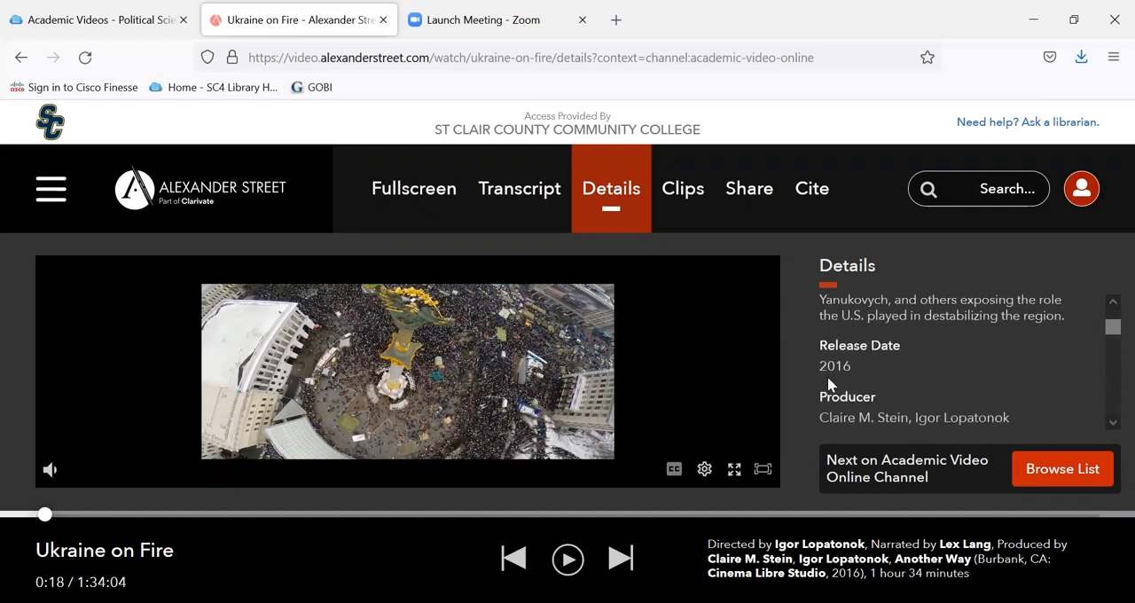
mouse_move(518, 436)
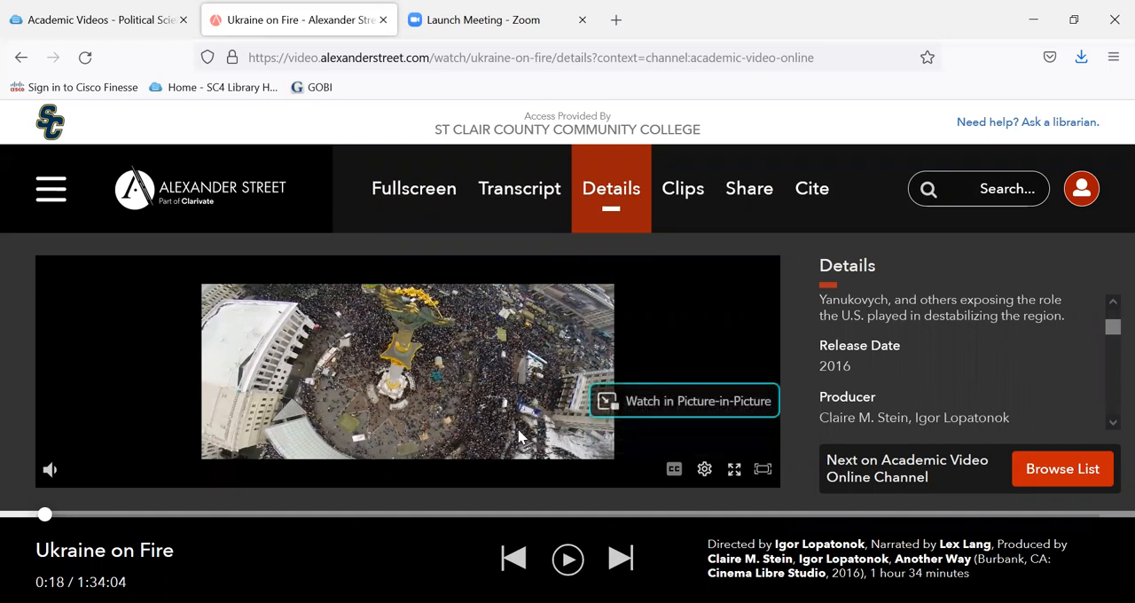
mouse_move(557, 233)
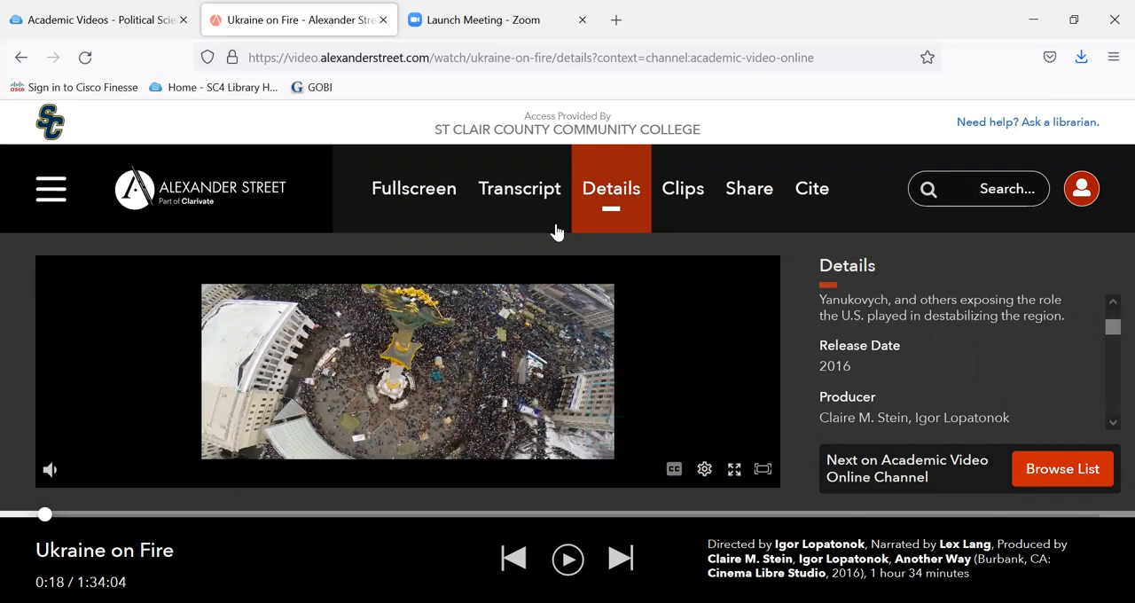
mouse_move(519, 188)
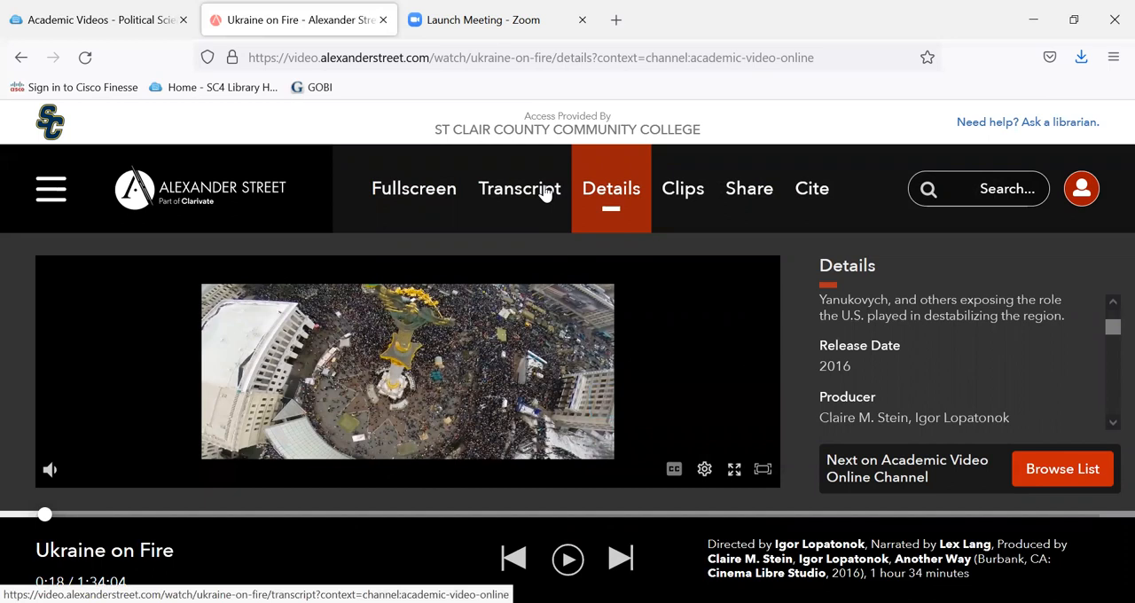
Step: Open Ukraine on Fire's transcript and read the timestamped lines through about 1:05
left_click(519, 188)
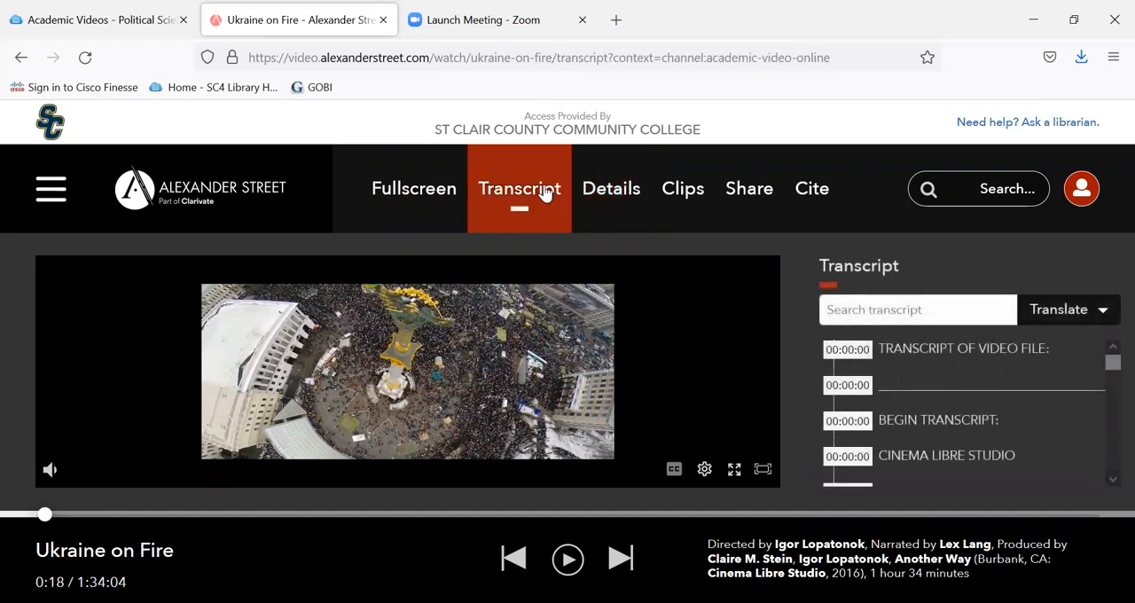
mouse_move(889, 370)
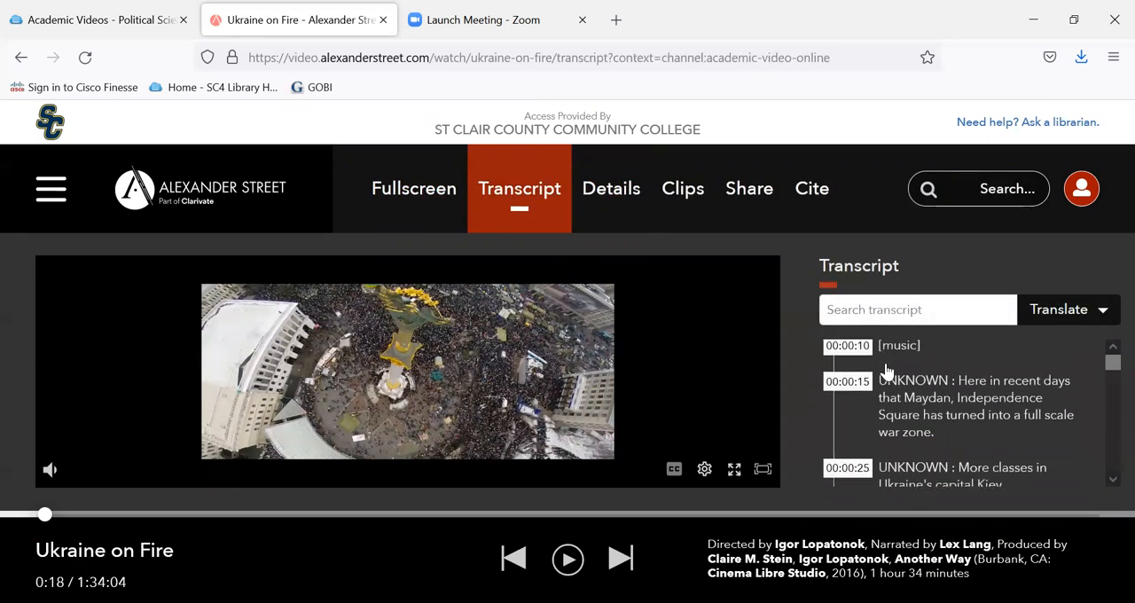
scroll("down", 3)
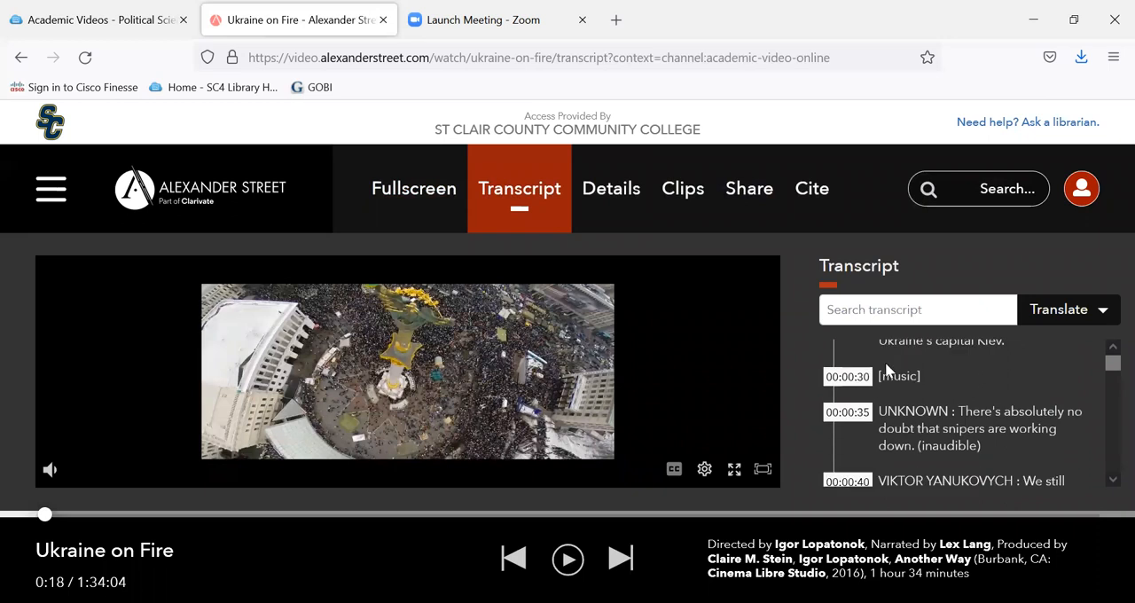
scroll("down", 3)
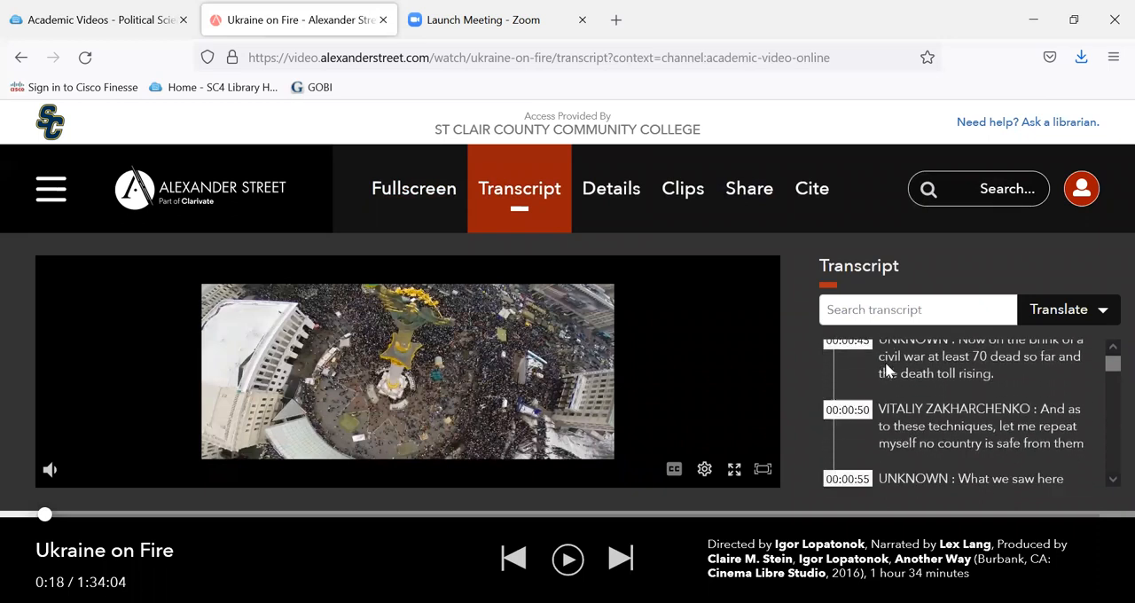
scroll("down", 3)
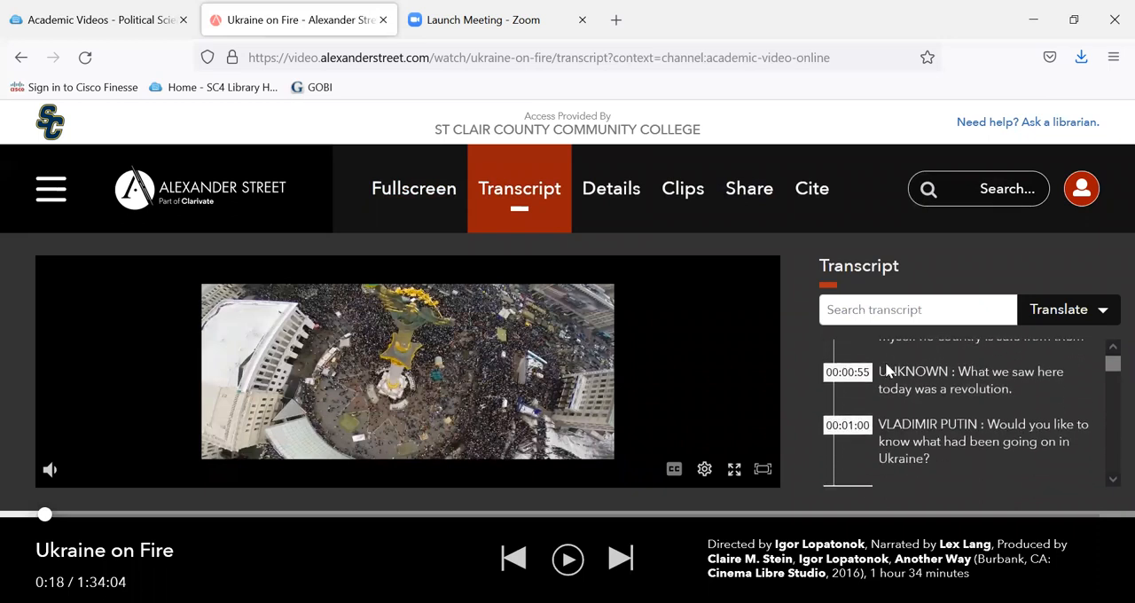
scroll("down", 3)
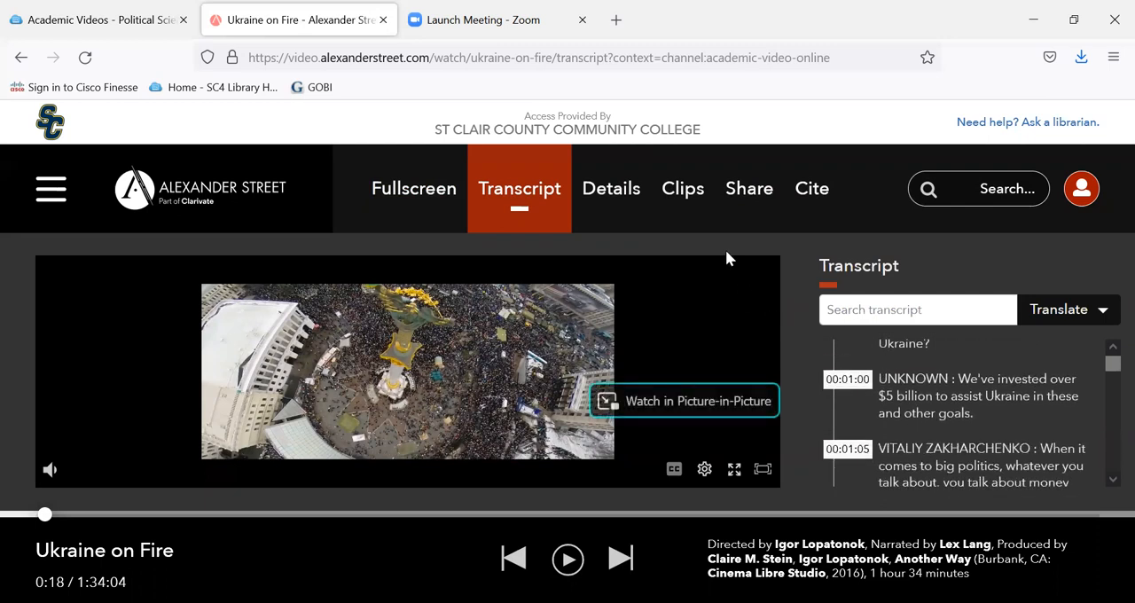
mouse_move(811, 191)
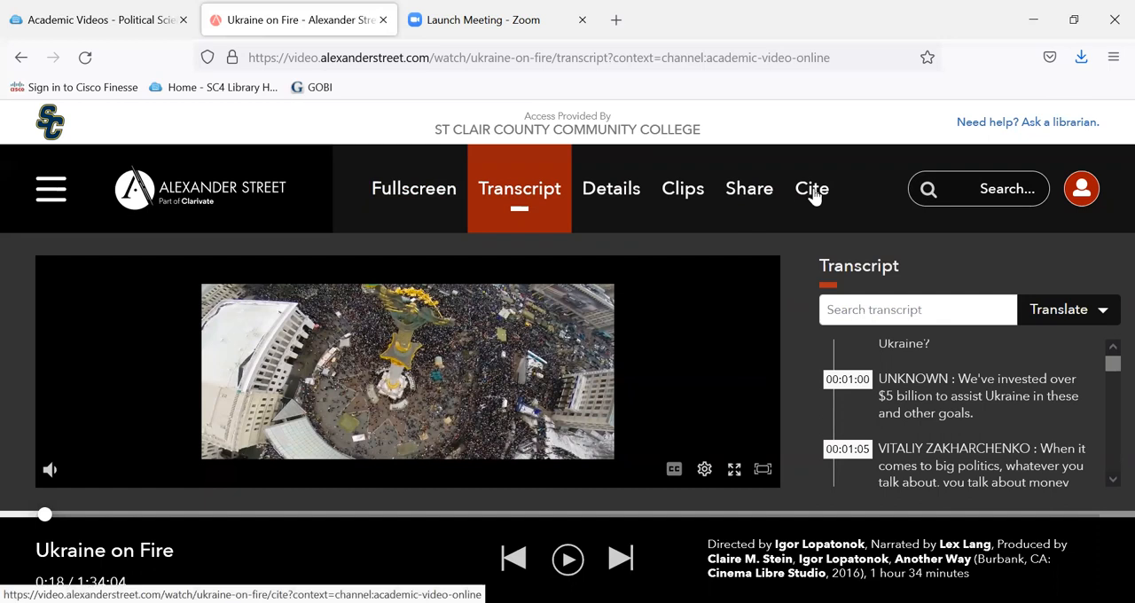
Step: Display Ukraine on Fire's citation in APA7 style
left_click(811, 188)
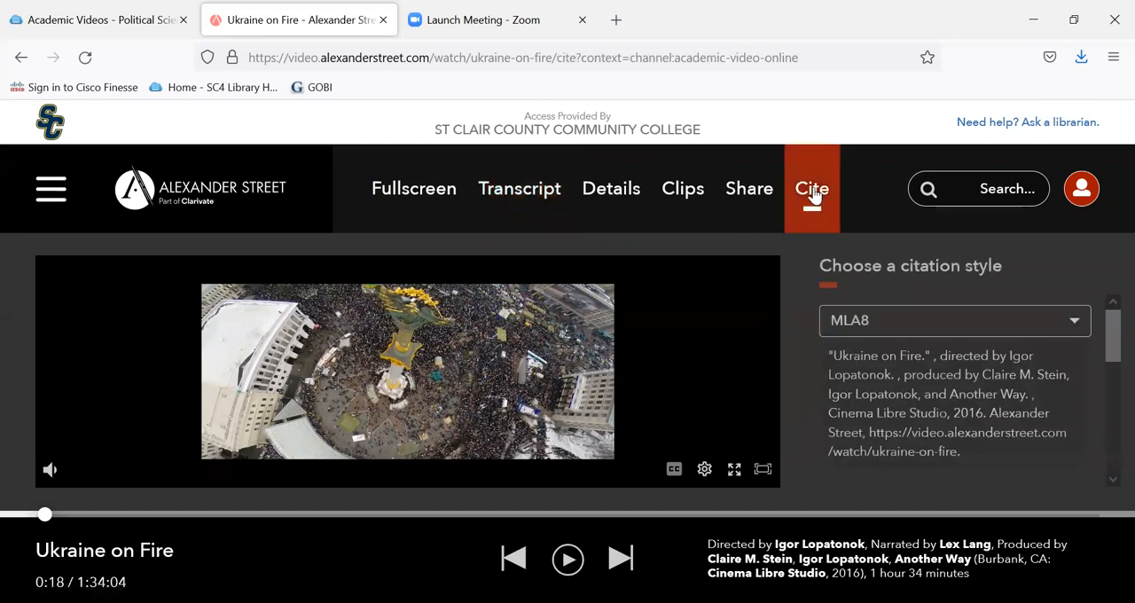
left_click(954, 320)
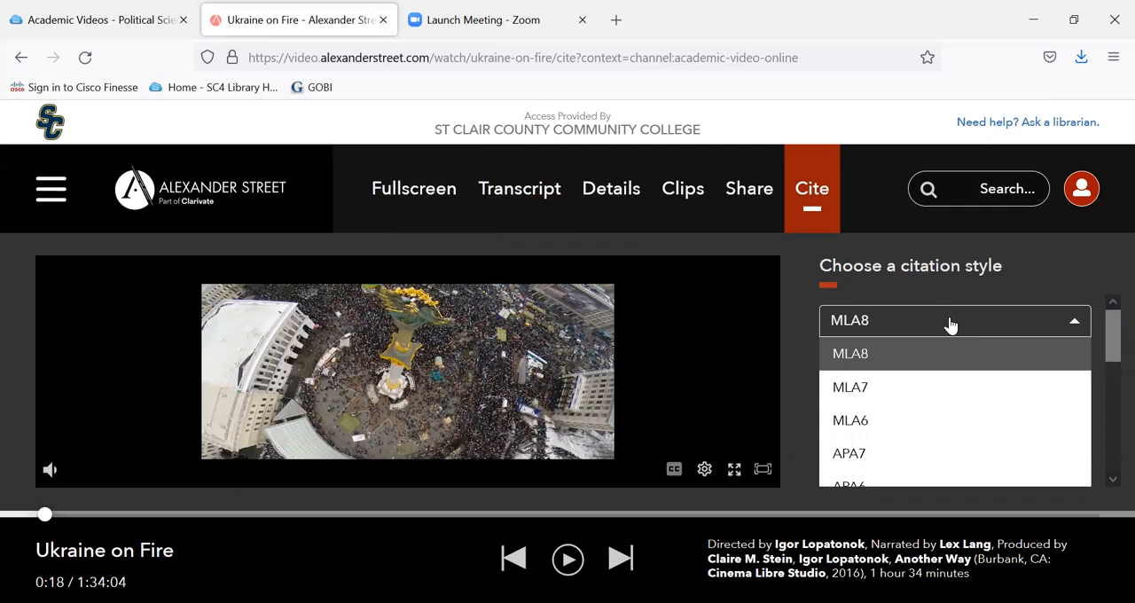
left_click(848, 453)
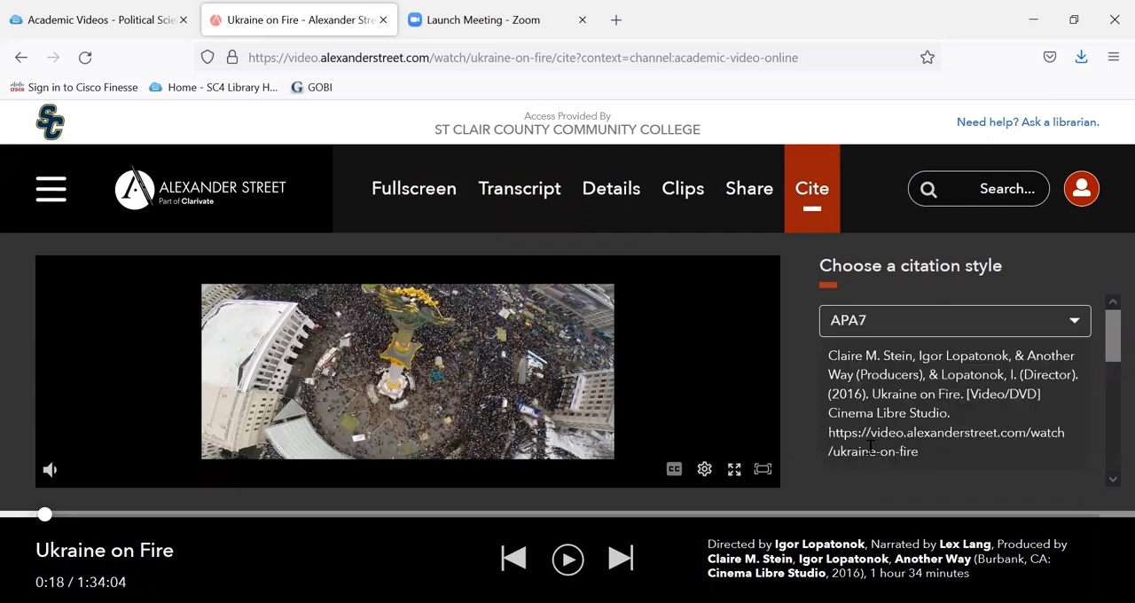
mouse_move(940, 406)
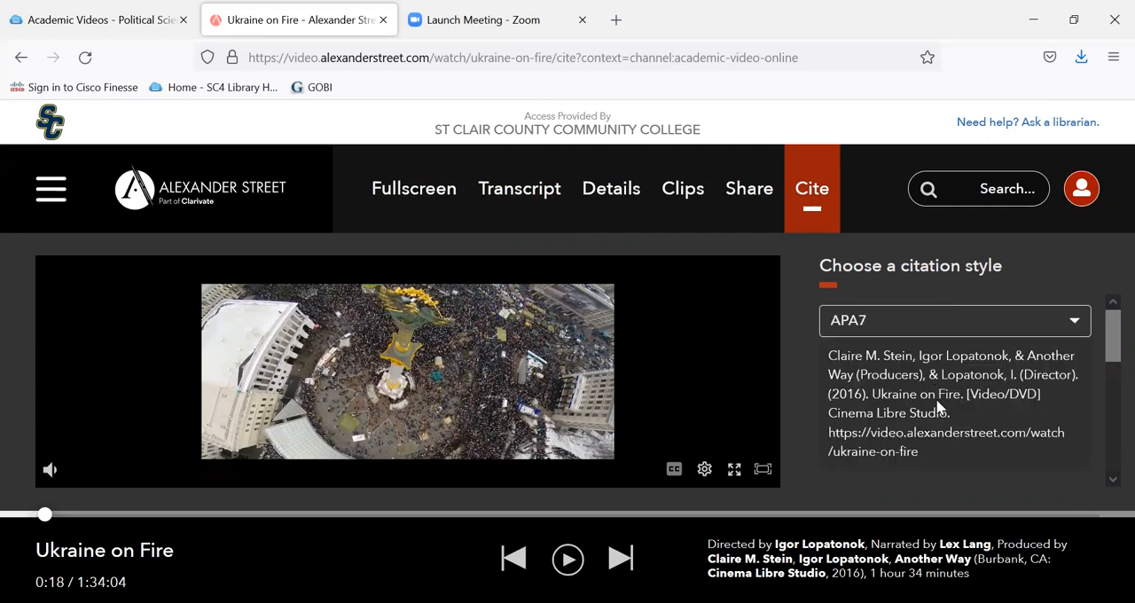
Step: Select the full APA7 citation, then open the guide's Business Etiquette page
double_click(928, 394)
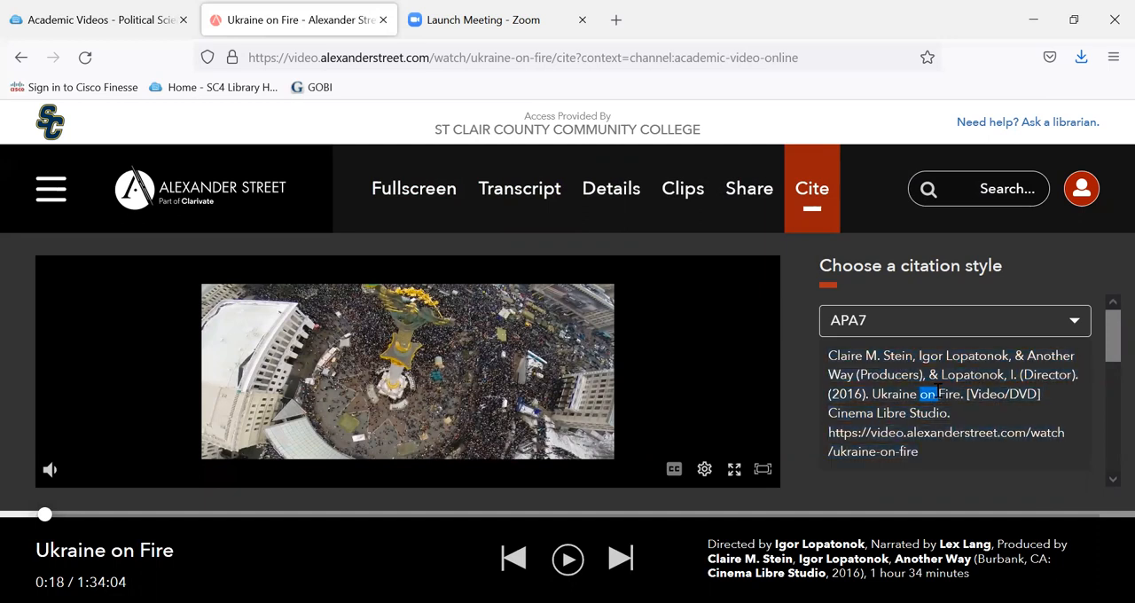
triple_click(949, 394)
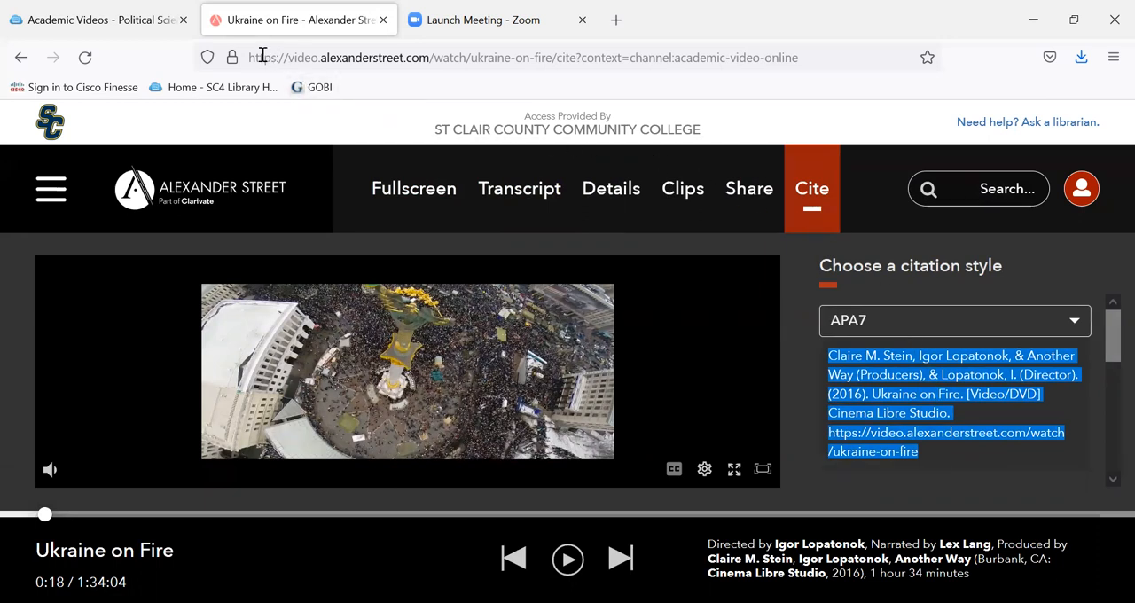
left_click(98, 20)
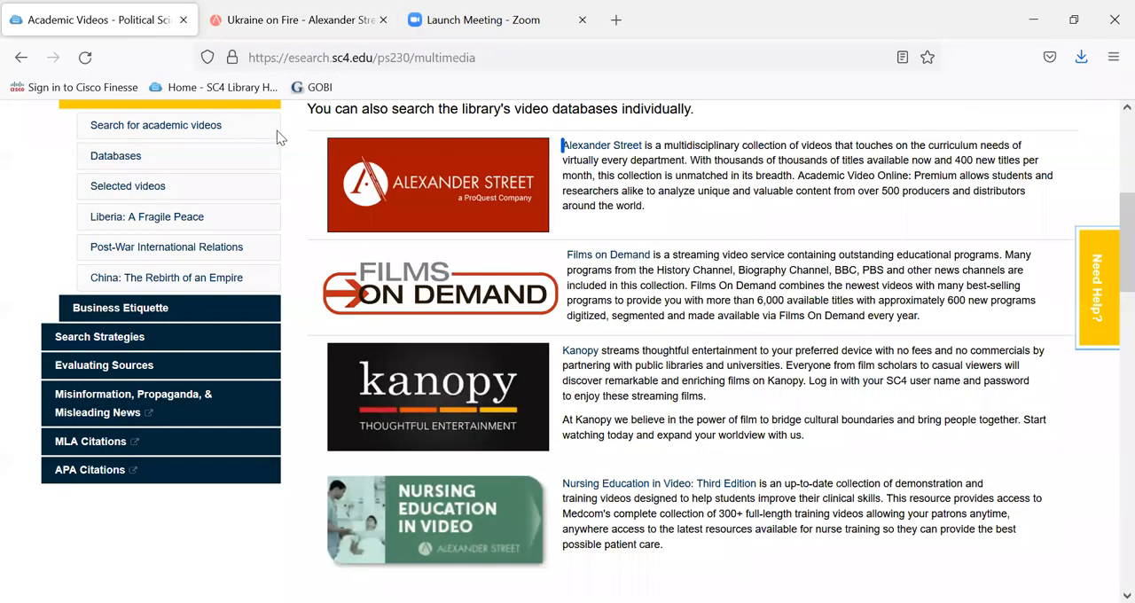
mouse_move(250, 319)
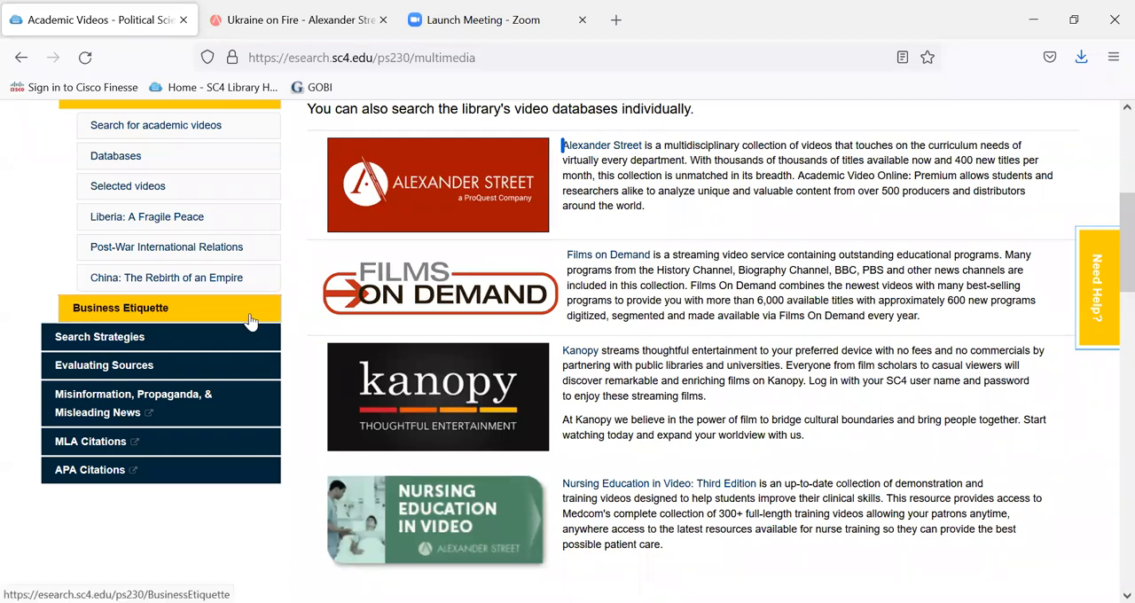
left_click(119, 308)
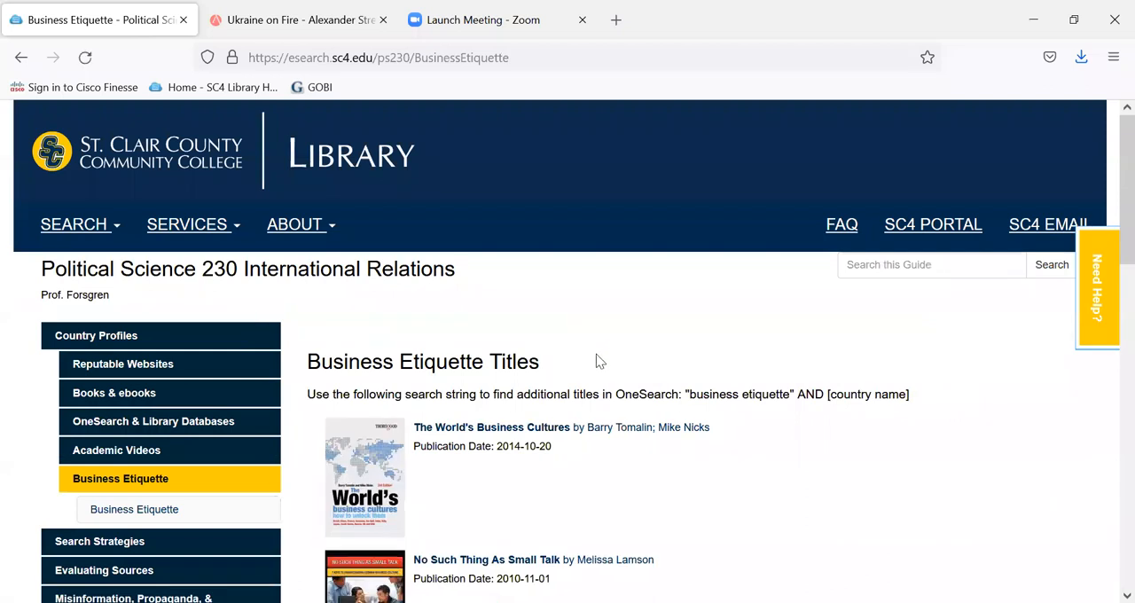
Step: Scroll the Business Etiquette Titles list down to Etiquette Guide to China
scroll("down", 3)
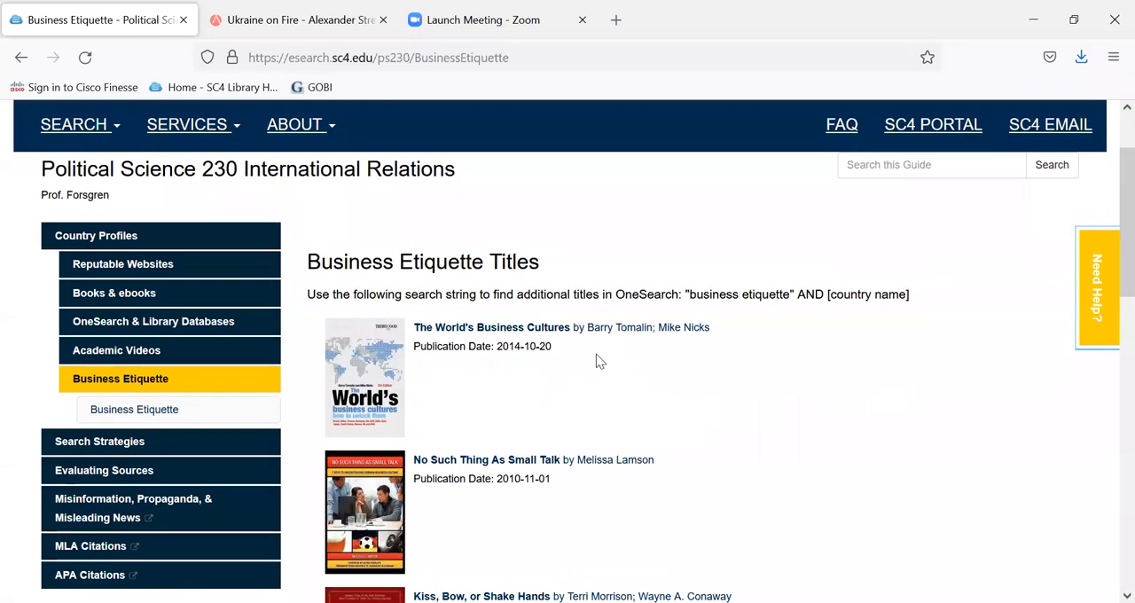
scroll("down", 3)
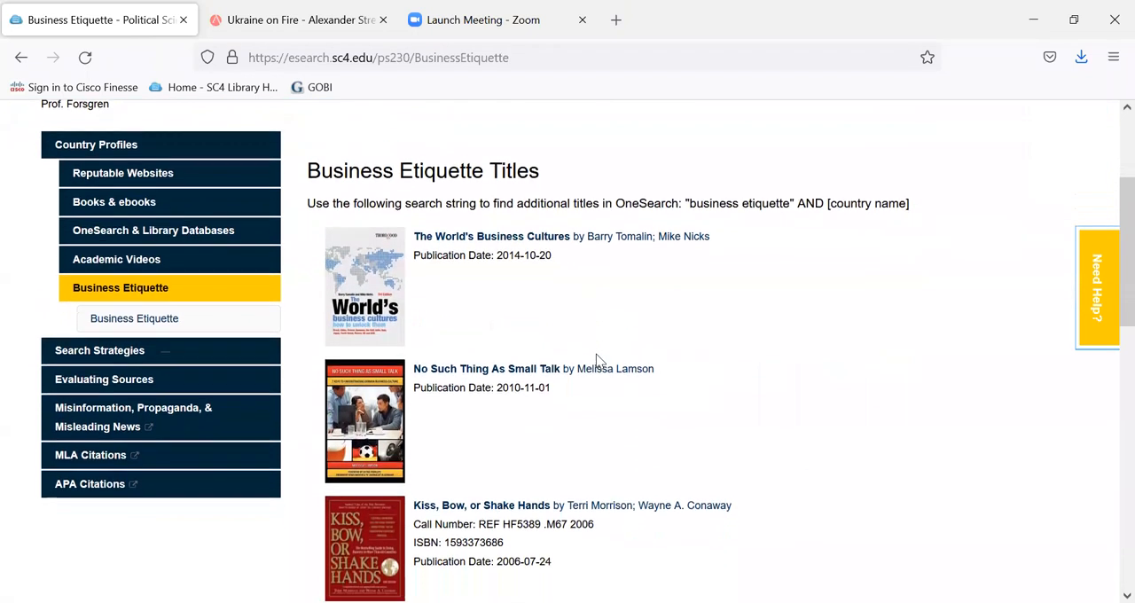
scroll("down", 3)
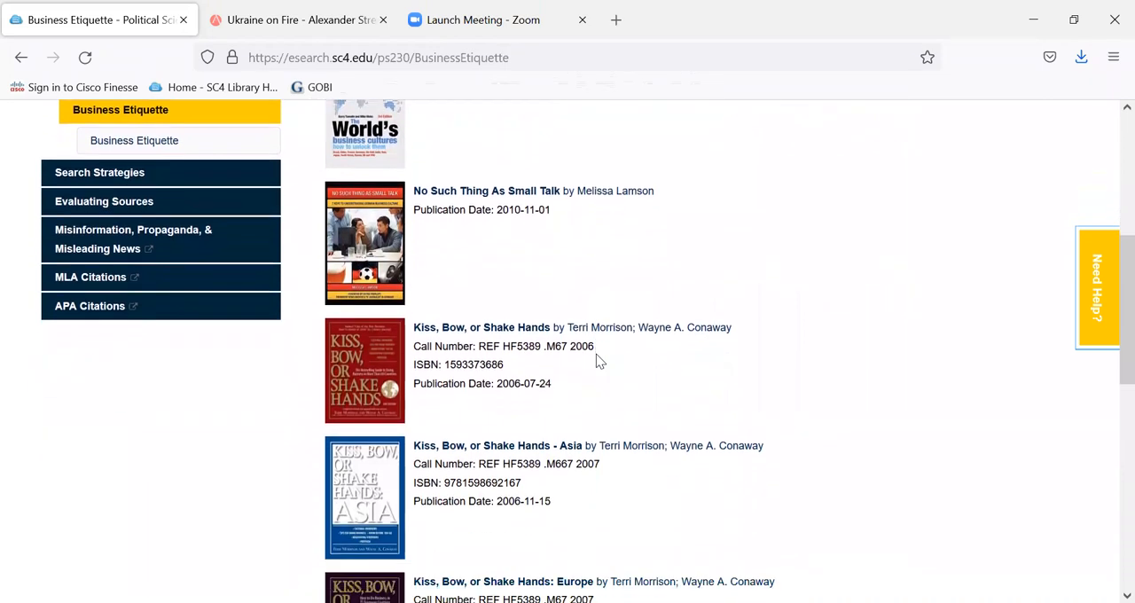
scroll("down", 3)
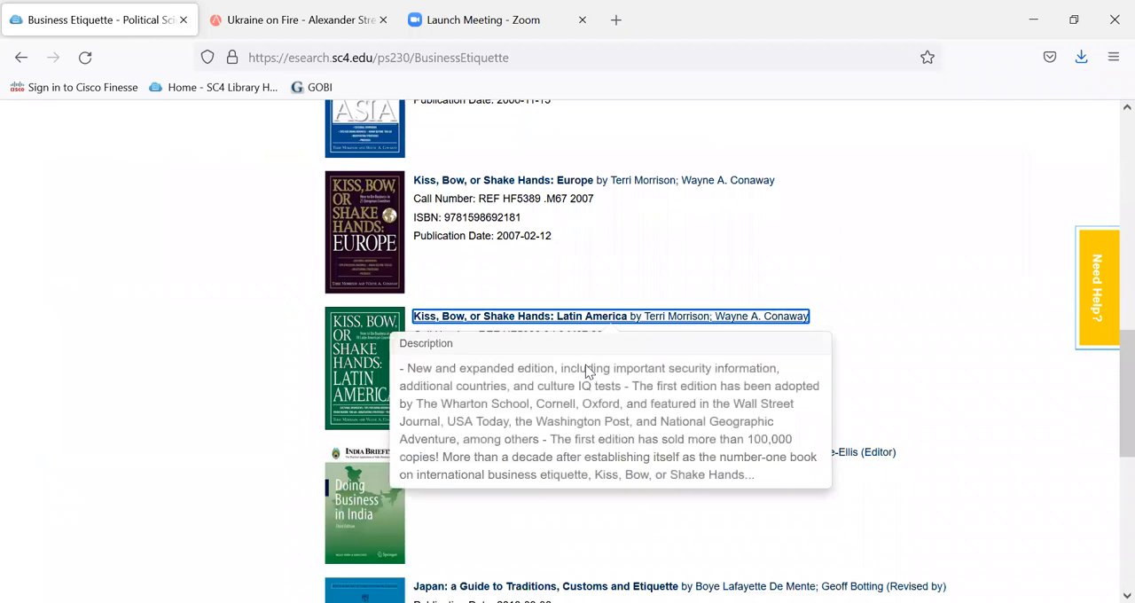
scroll("down", 3)
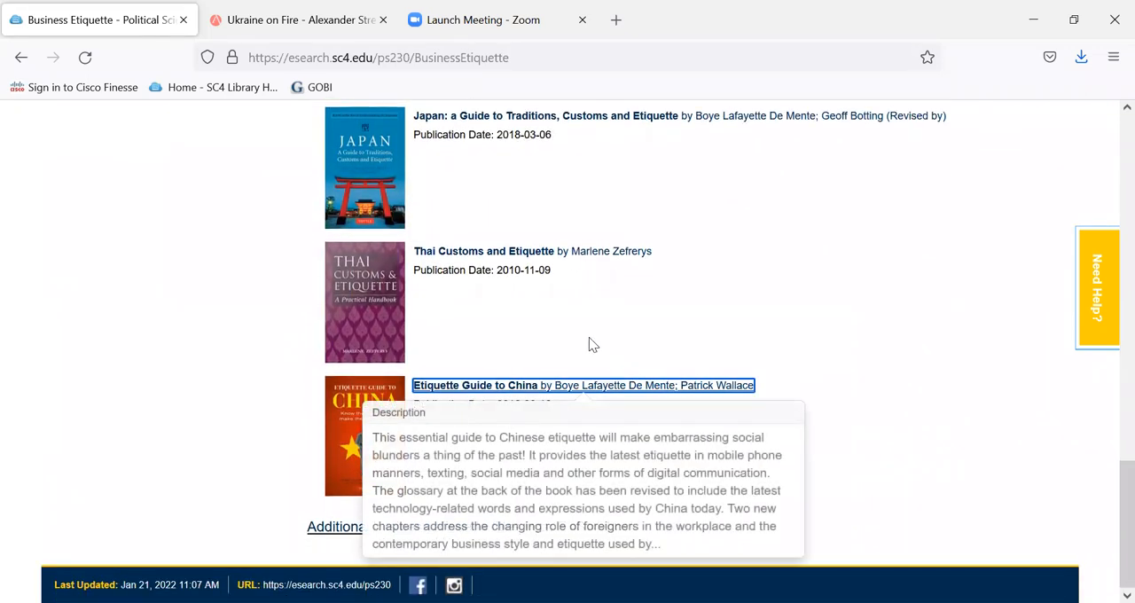
mouse_move(813, 359)
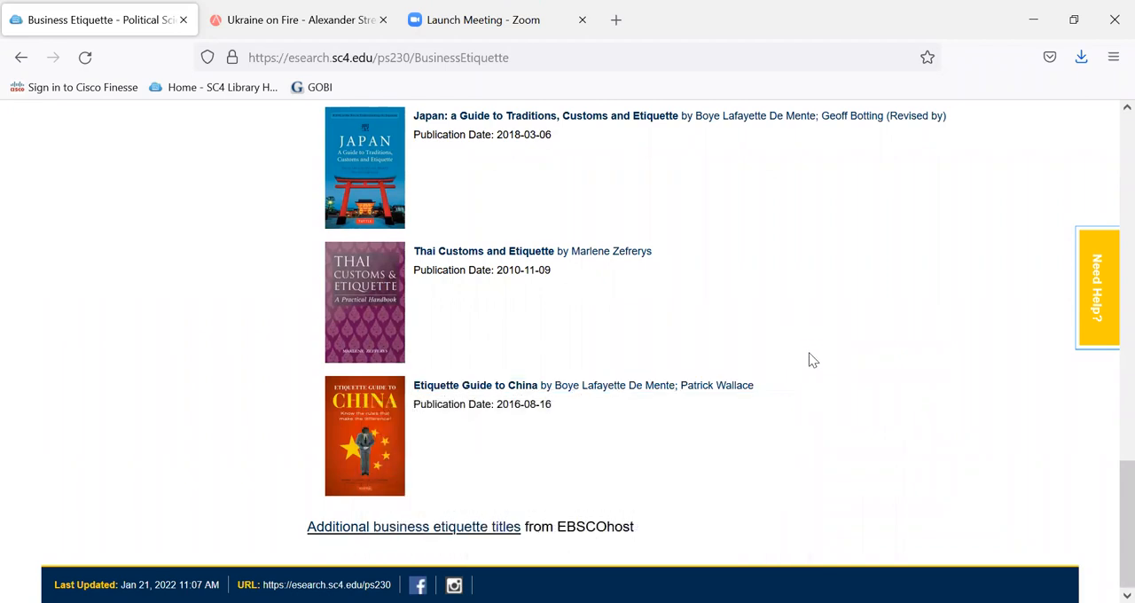
mouse_move(597, 309)
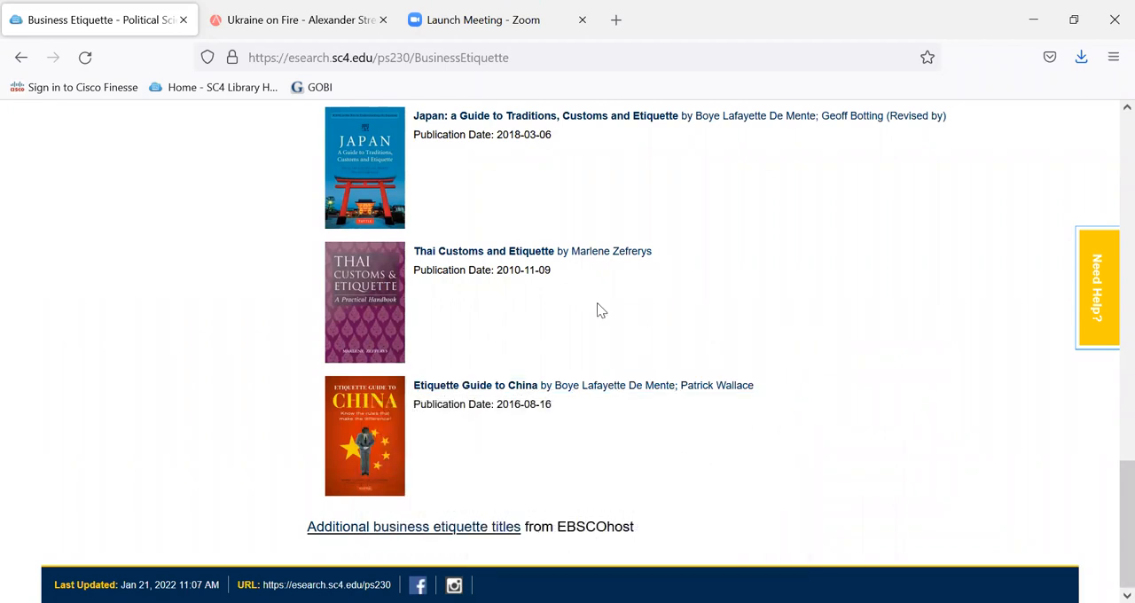
mouse_move(475, 537)
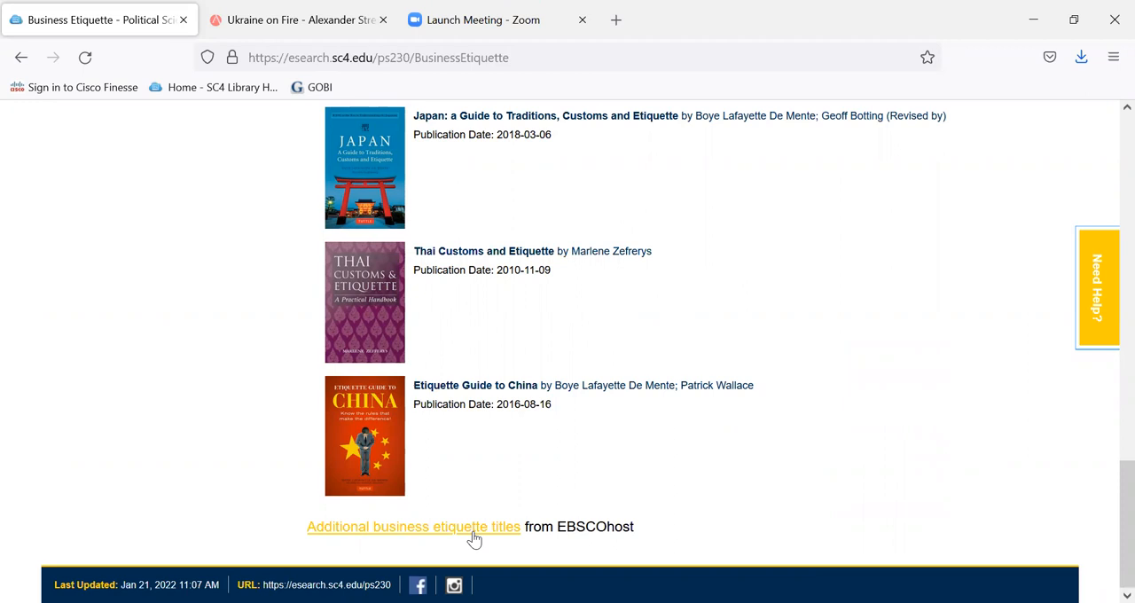
mouse_move(682, 441)
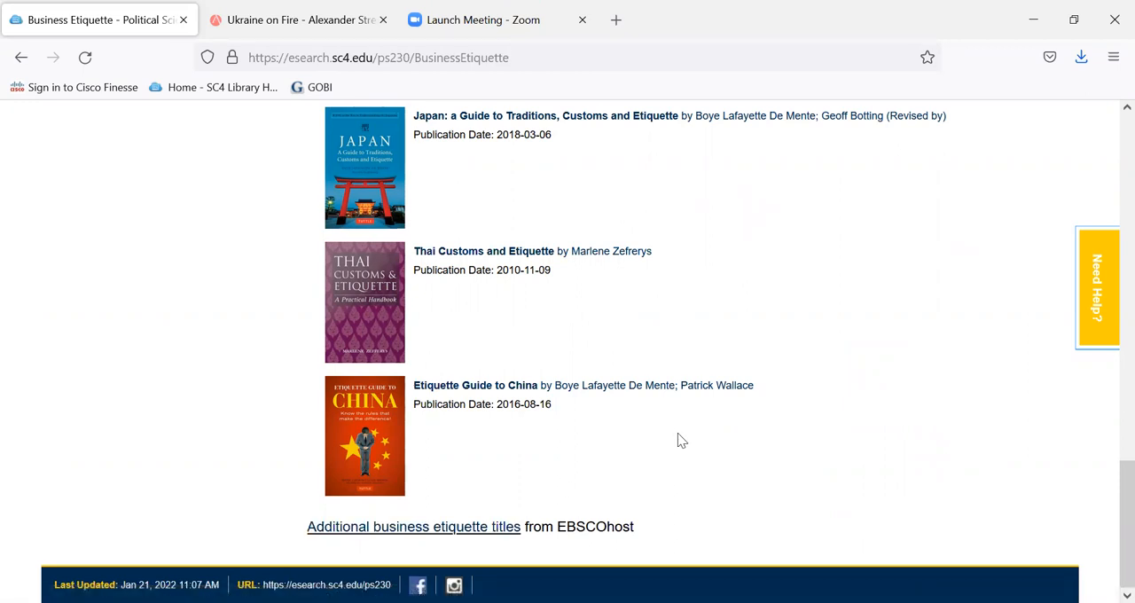
mouse_move(1006, 522)
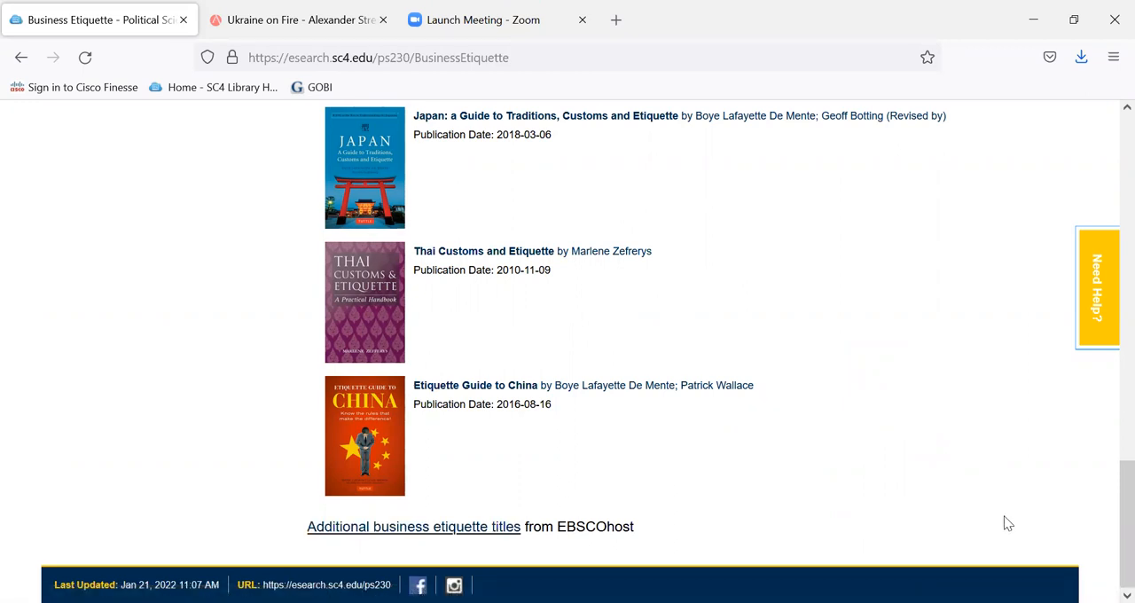